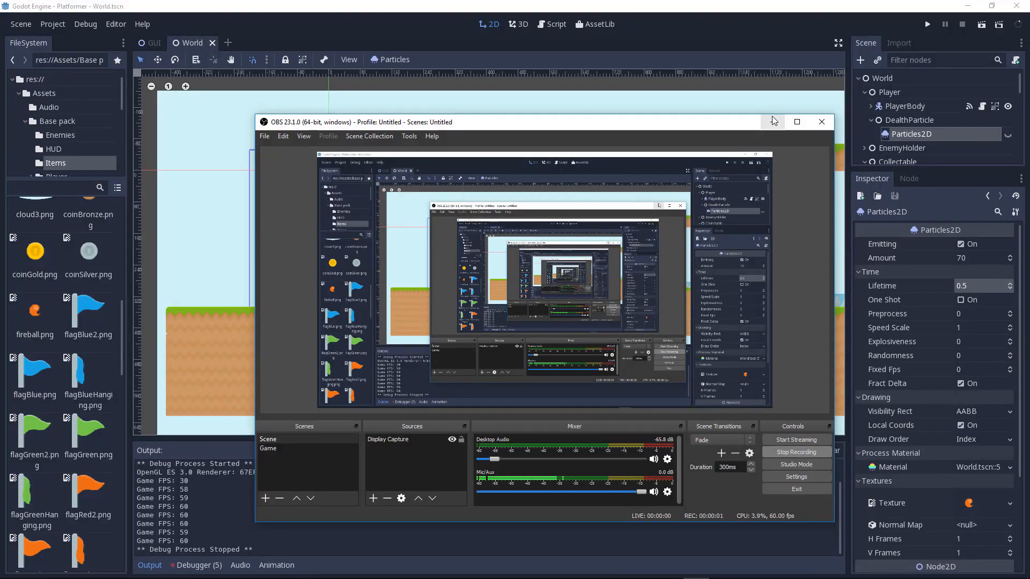
Step: Run the level once and return to the editor with DeathParticle's Particles2D selected
{"action": "left_click", "coordinate": [821, 121]}
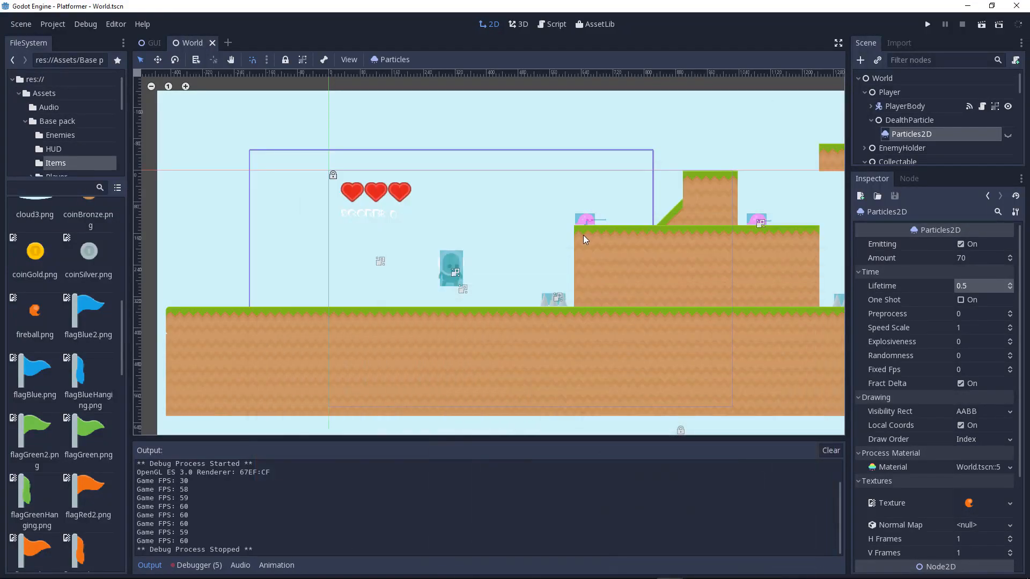
{"action": "mouse_move", "coordinate": [581, 235]}
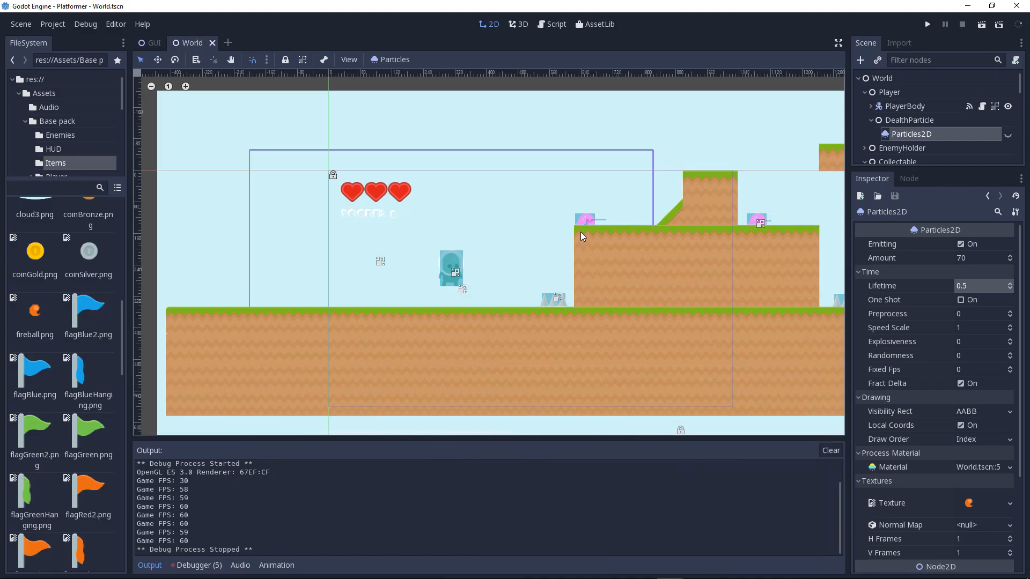
{"action": "mouse_move", "coordinate": [582, 239]}
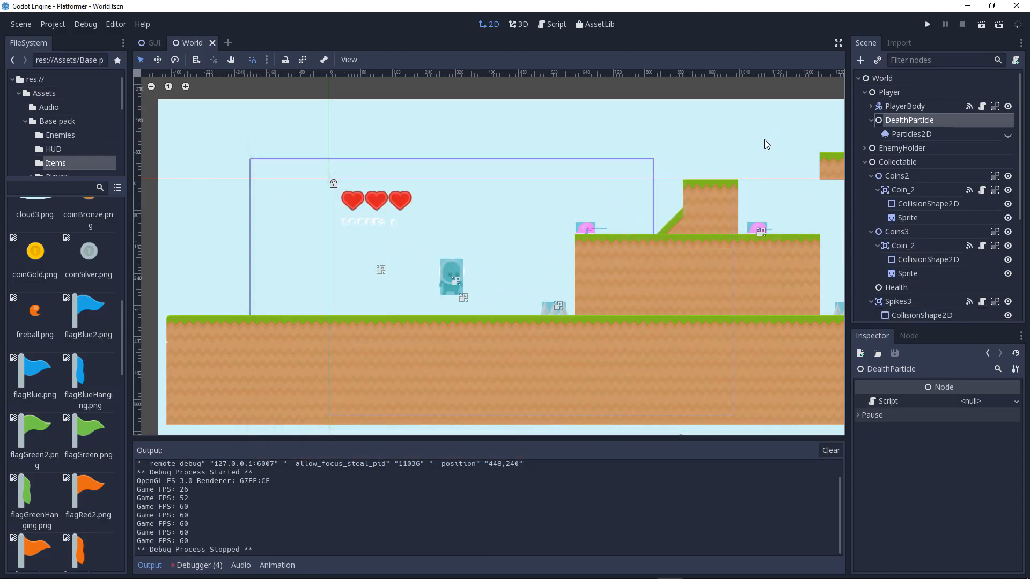
{"action": "mouse_move", "coordinate": [916, 134]}
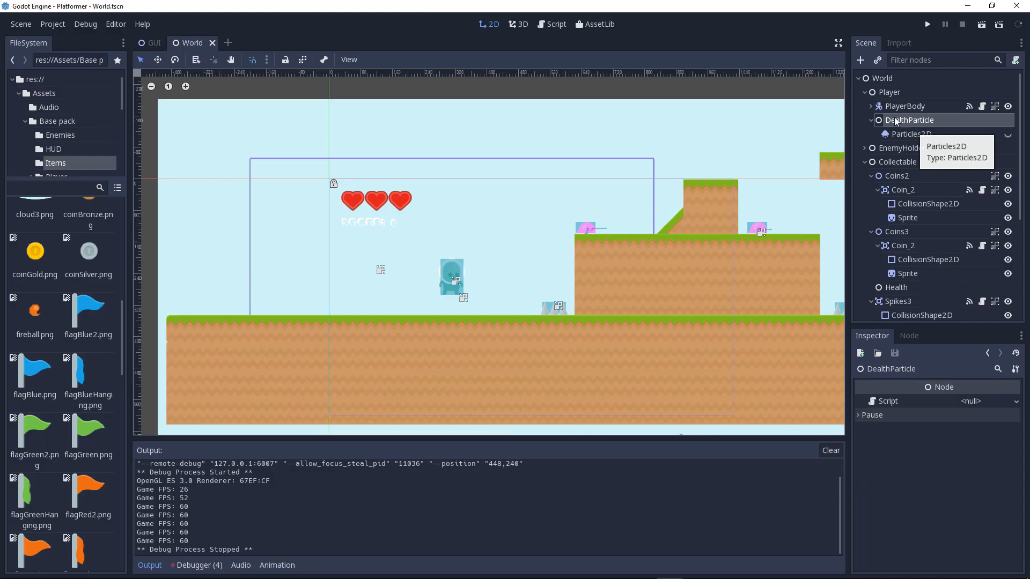
Step: Select the DeathParticle emitter, then the Player node, to compare their properties
{"action": "left_click", "coordinate": [888, 92]}
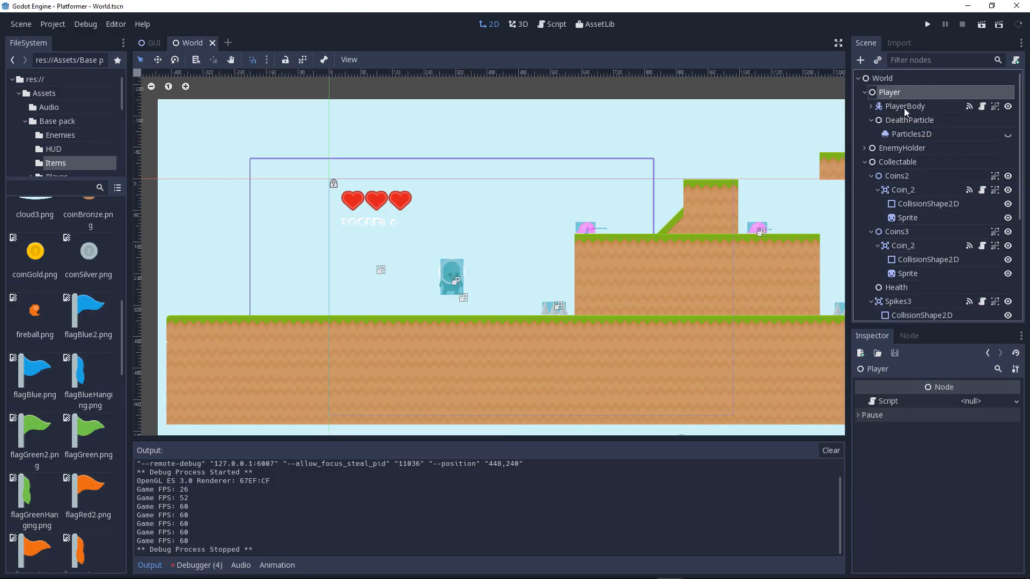
{"action": "left_click", "coordinate": [912, 134]}
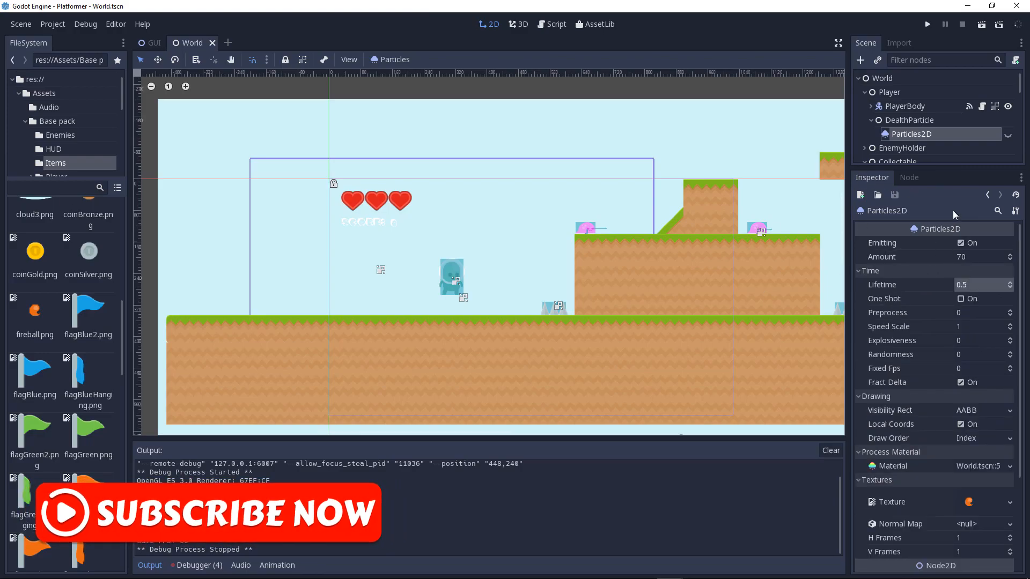
{"action": "mouse_move", "coordinate": [968, 263]}
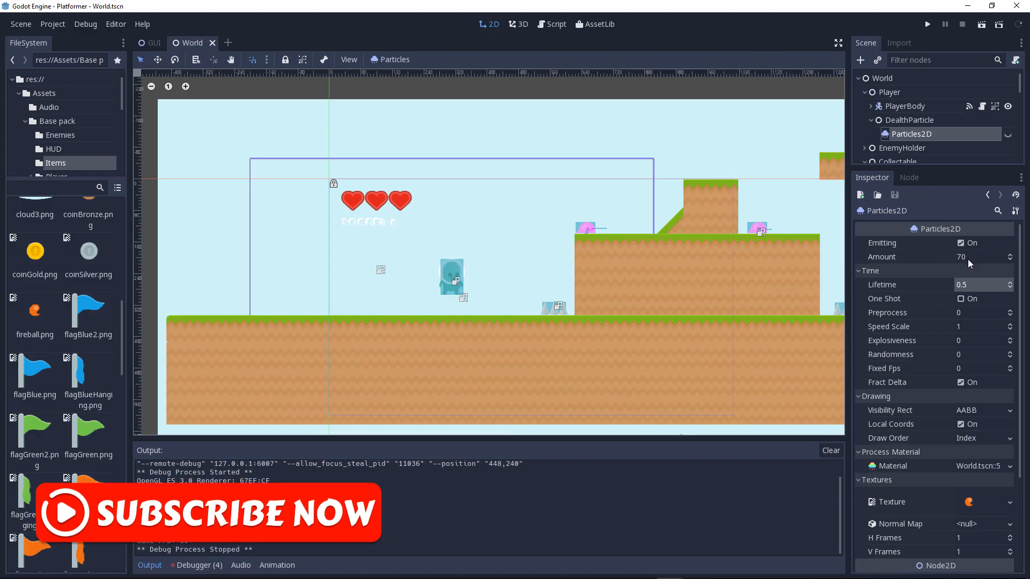
{"action": "mouse_move", "coordinate": [954, 272]}
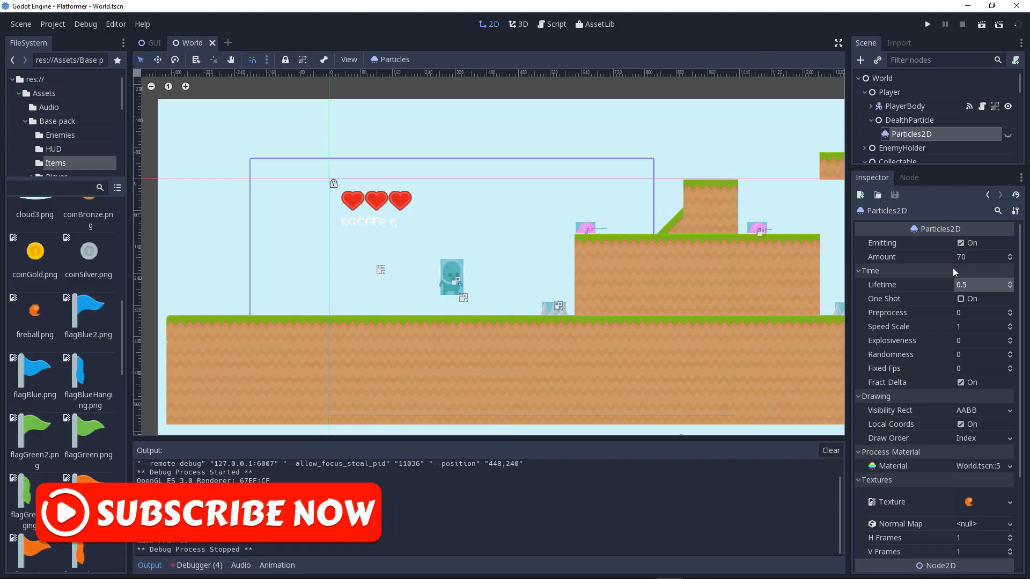
{"action": "mouse_move", "coordinate": [946, 280]}
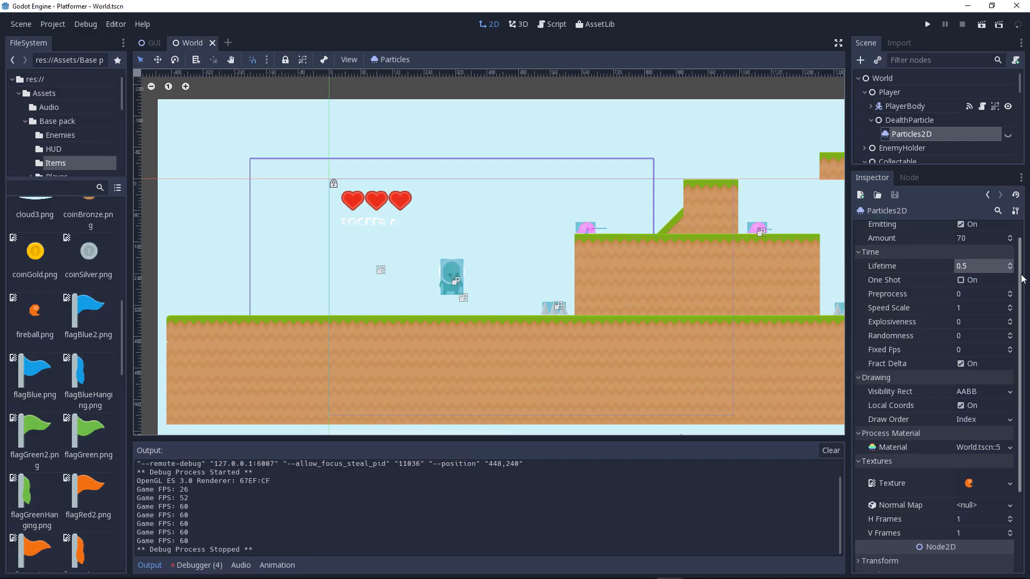
Step: Scroll the Particles2D Inspector down toward the Time and Transform groups
{"action": "scroll", "scroll_direction": "down", "scroll_amount": 3}
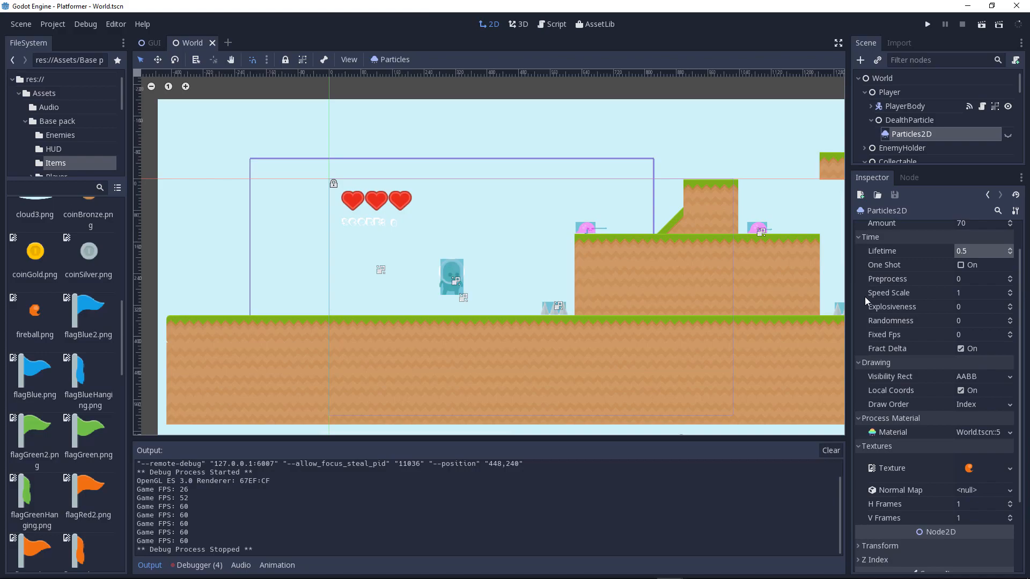
{"action": "mouse_move", "coordinate": [970, 293]}
{"action": "type", "text": "5"}
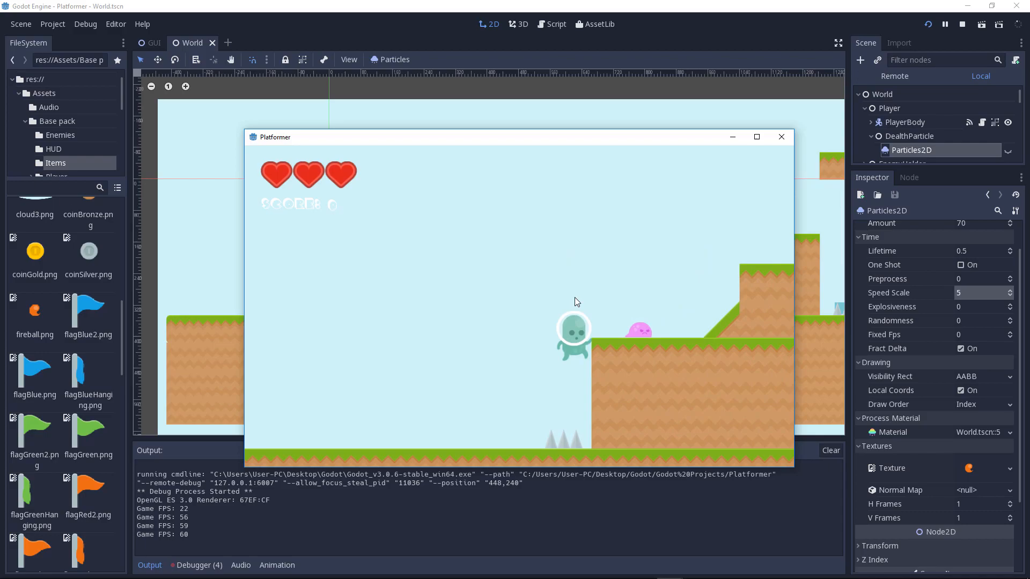
Step: Close the running game window to end the test run
{"action": "left_click", "coordinate": [781, 137]}
{"action": "type", "text": "1"}
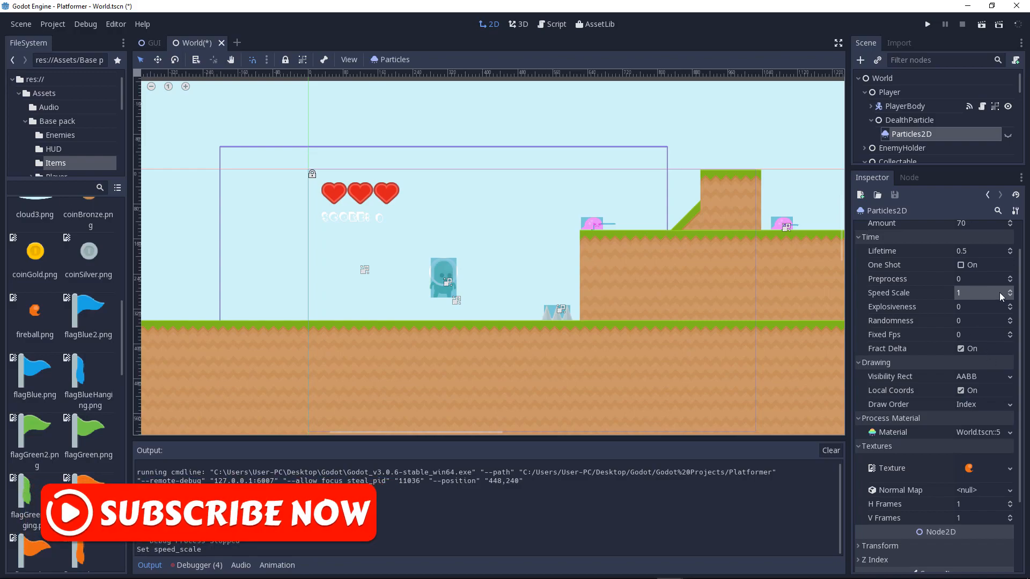
Step: Inspect the fireball.png texture of the death particles and leave it unchanged
{"action": "scroll", "scroll_direction": "down", "scroll_amount": 3}
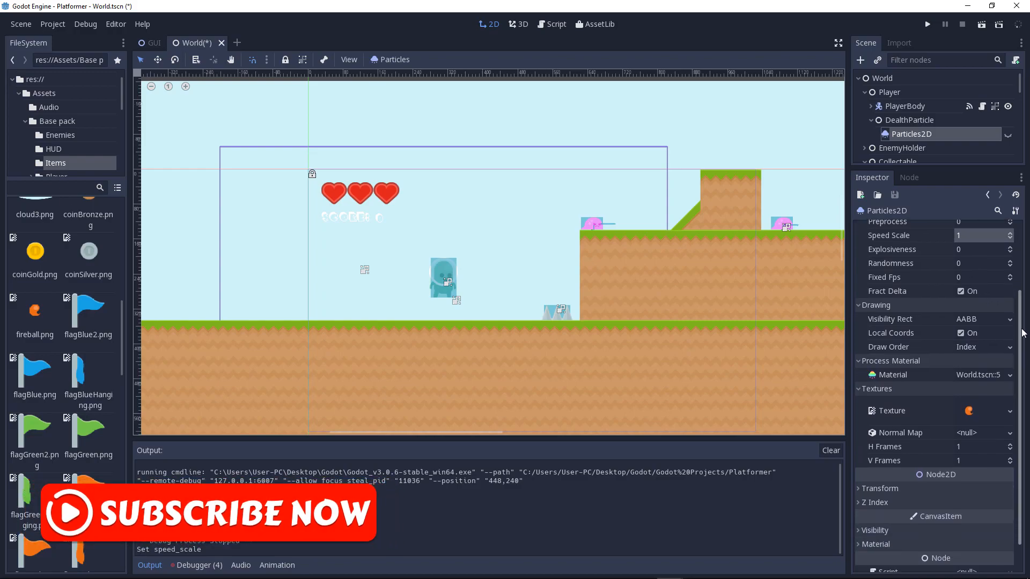
{"action": "scroll", "scroll_direction": "down", "scroll_amount": 3}
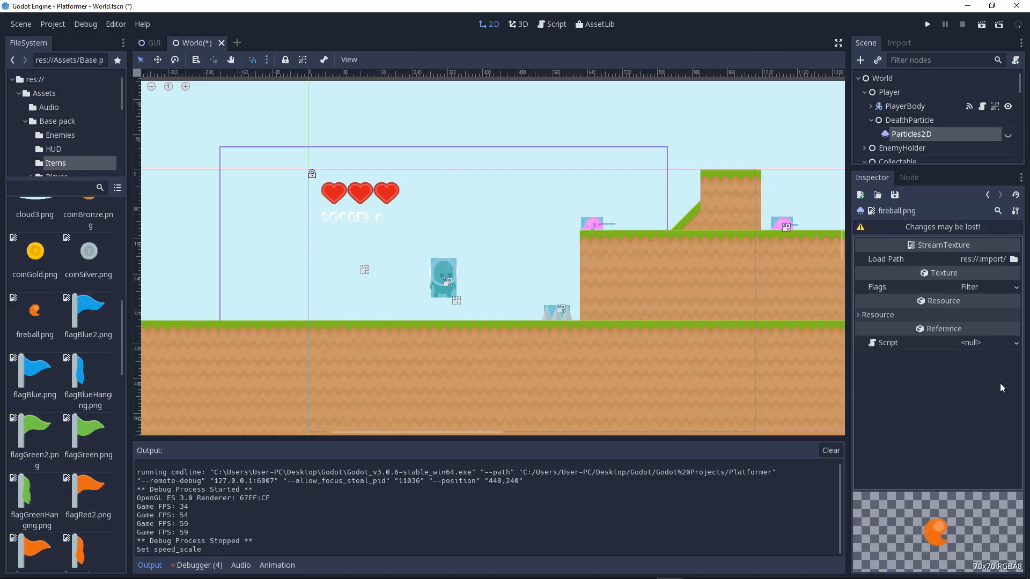
{"action": "left_click", "coordinate": [912, 134]}
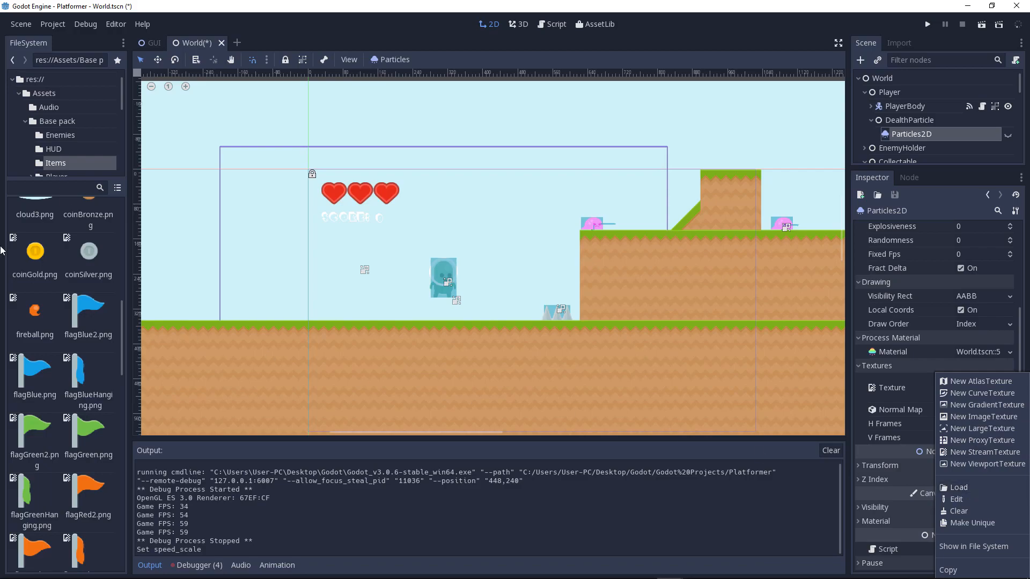
{"action": "left_click", "coordinate": [959, 428]}
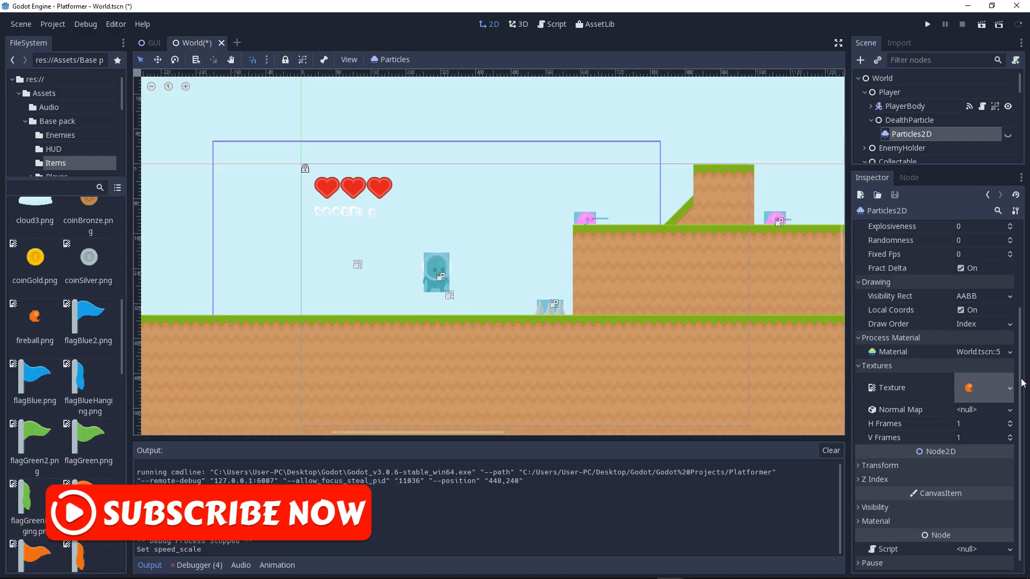
{"action": "mouse_move", "coordinate": [876, 355]}
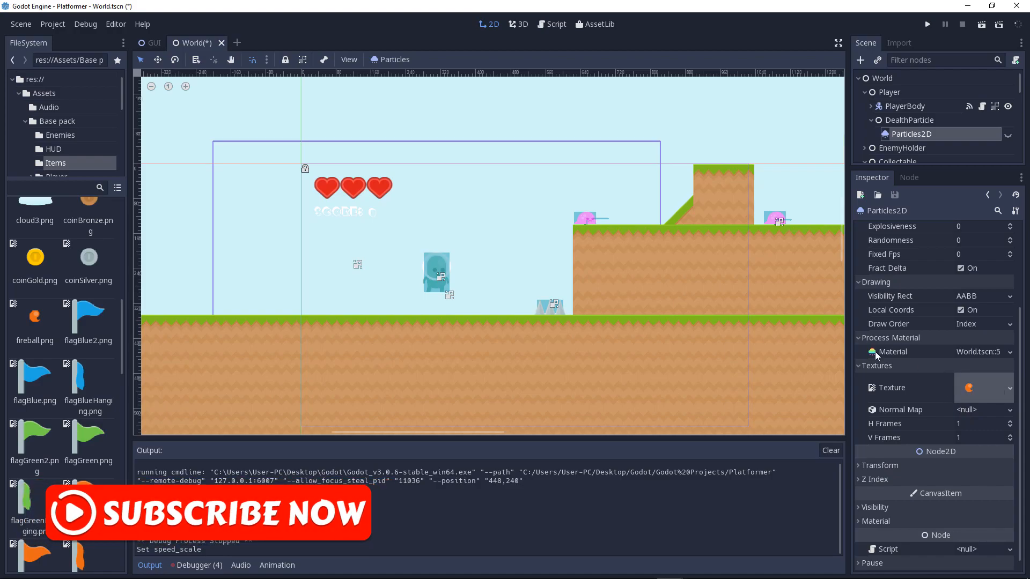
Step: Edit the existing ParticlesMaterial assigned as the emitter's process material
{"action": "left_click", "coordinate": [1009, 352]}
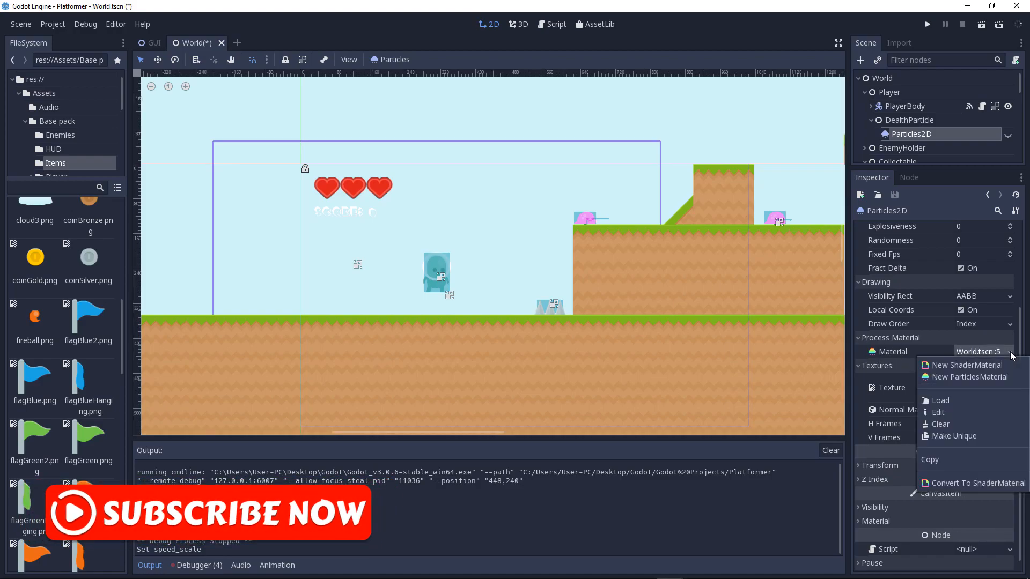
{"action": "mouse_move", "coordinate": [896, 356]}
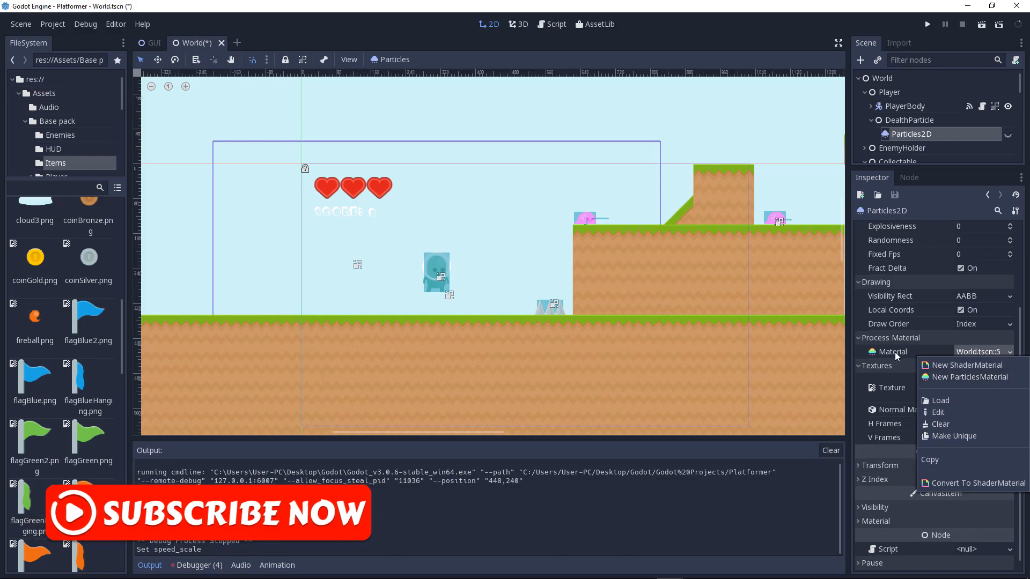
{"action": "left_click", "coordinate": [964, 376]}
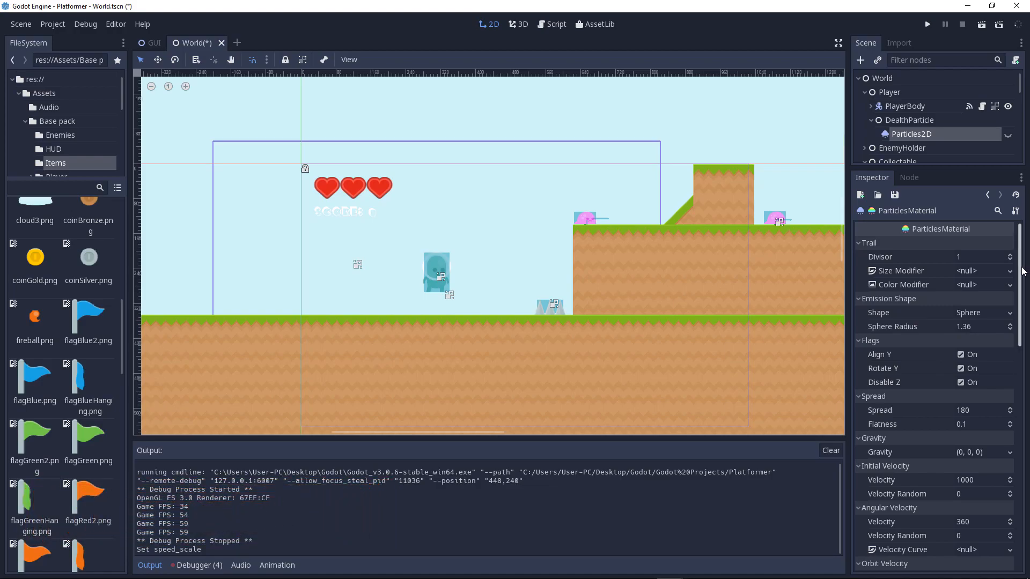
{"action": "left_click", "coordinate": [1008, 134]}
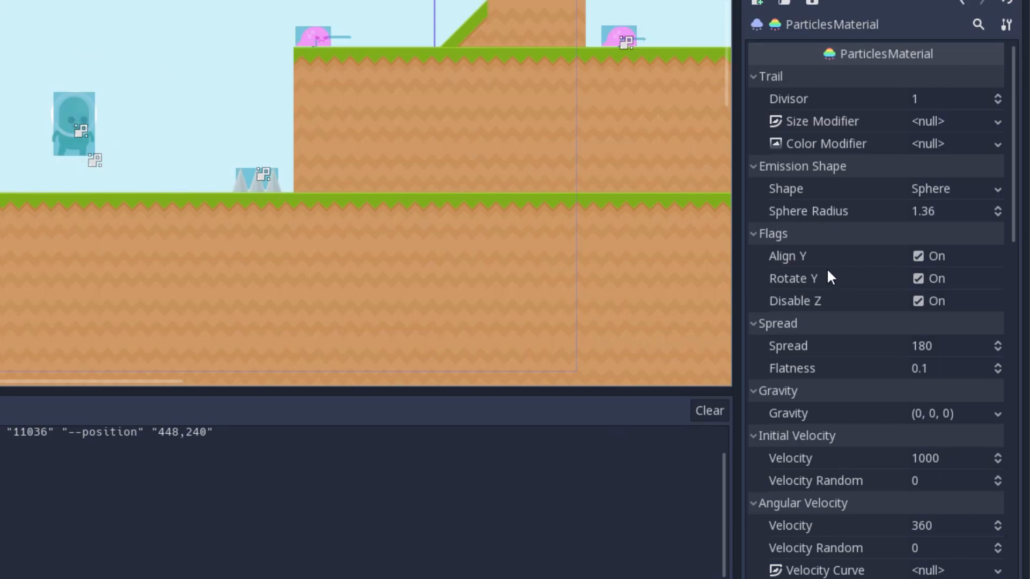
{"action": "scroll", "scroll_direction": "down", "scroll_amount": 3}
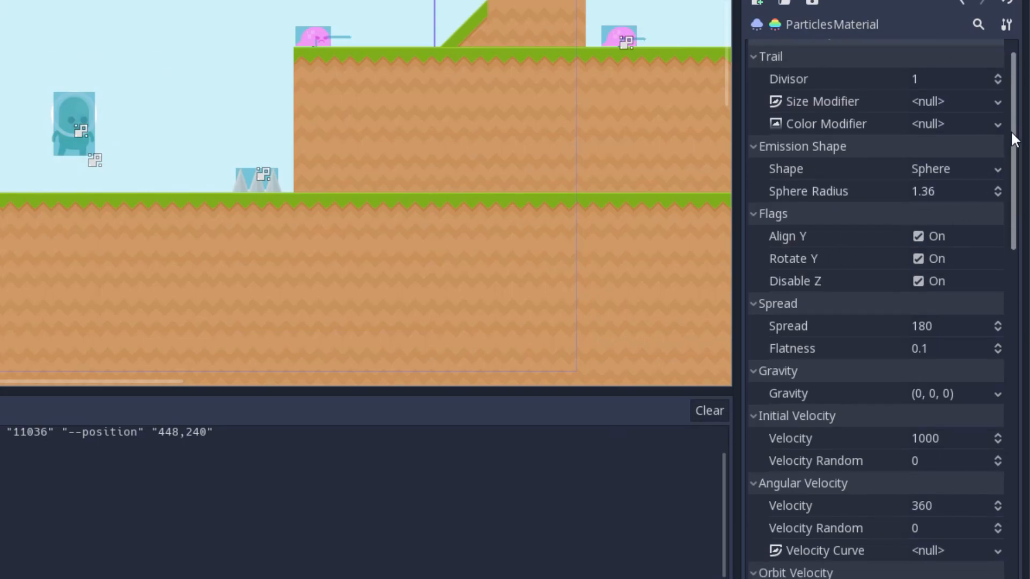
{"action": "scroll", "scroll_direction": "down", "scroll_amount": 3}
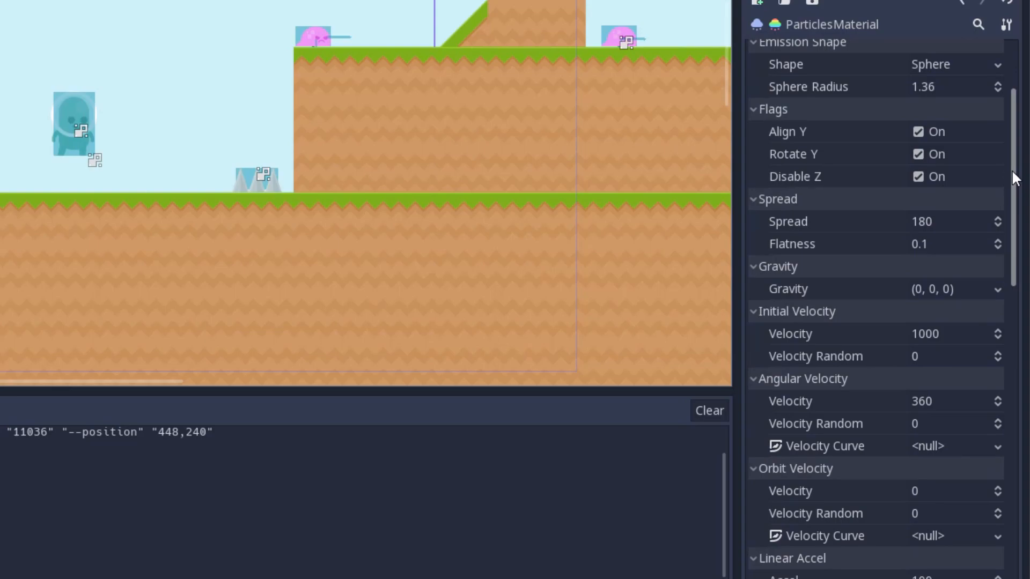
{"action": "scroll", "scroll_direction": "down", "scroll_amount": 3}
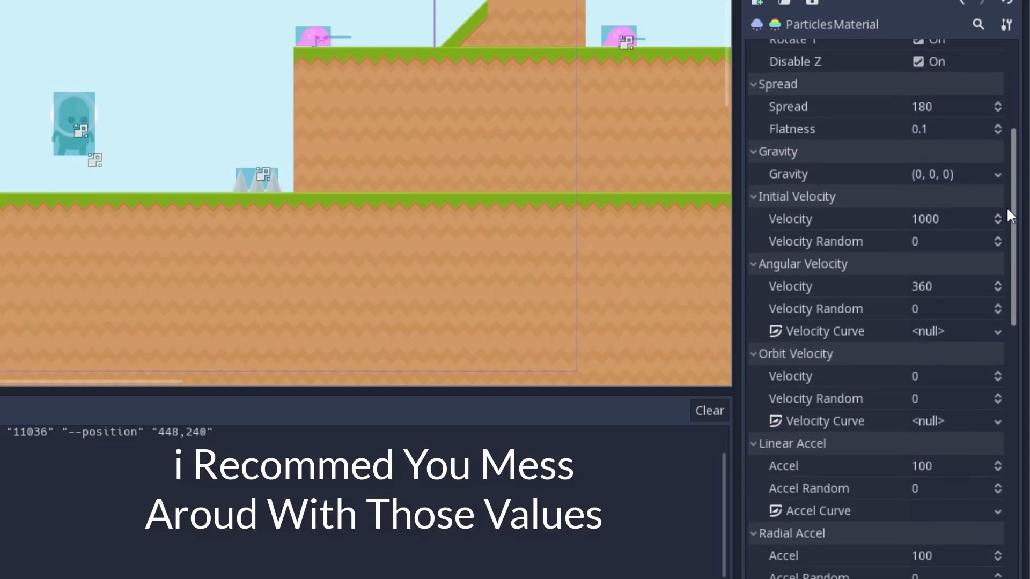
{"action": "scroll", "scroll_direction": "down", "scroll_amount": 3}
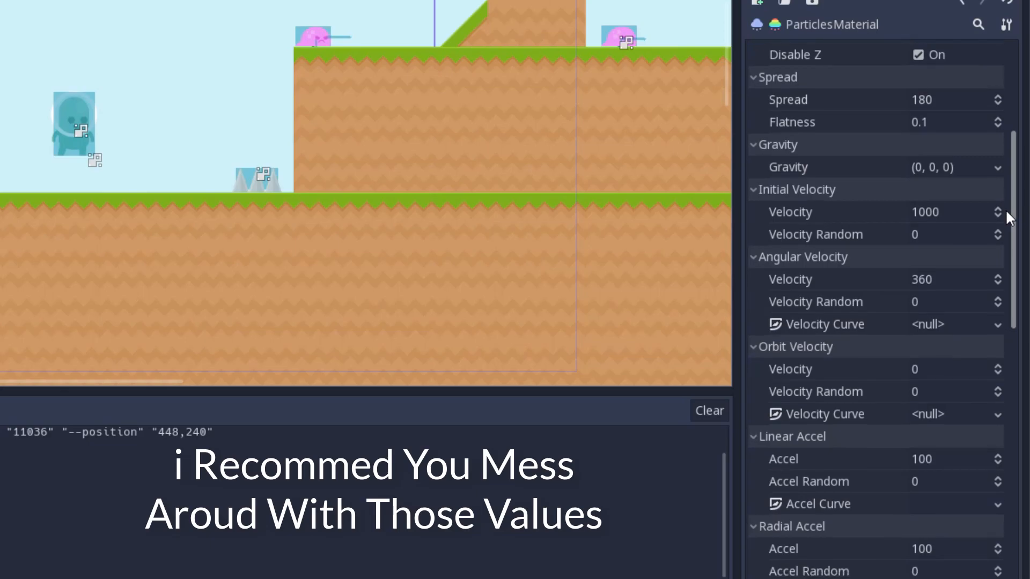
{"action": "scroll", "scroll_direction": "down", "scroll_amount": 3}
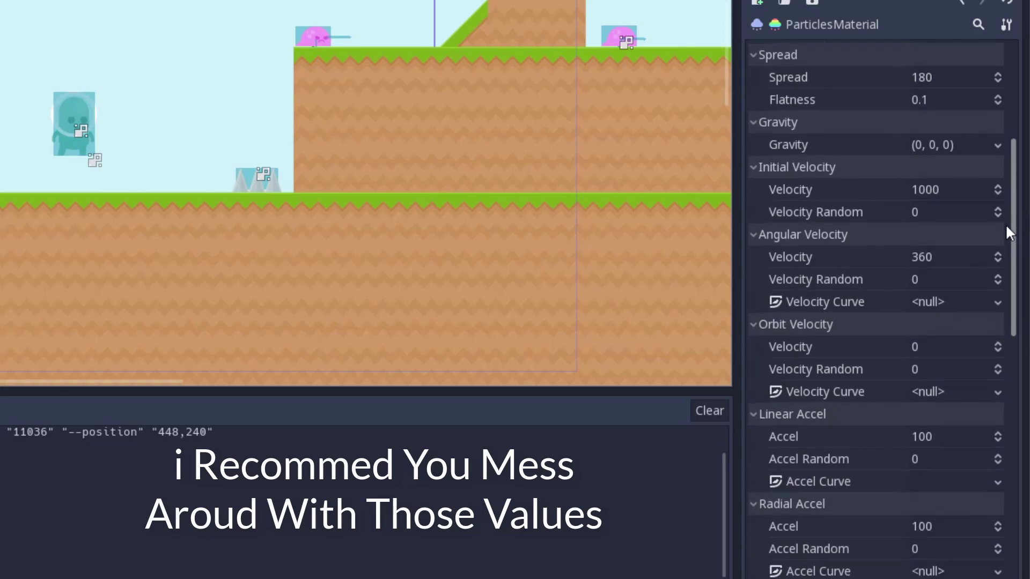
{"action": "scroll", "scroll_direction": "down", "scroll_amount": 3}
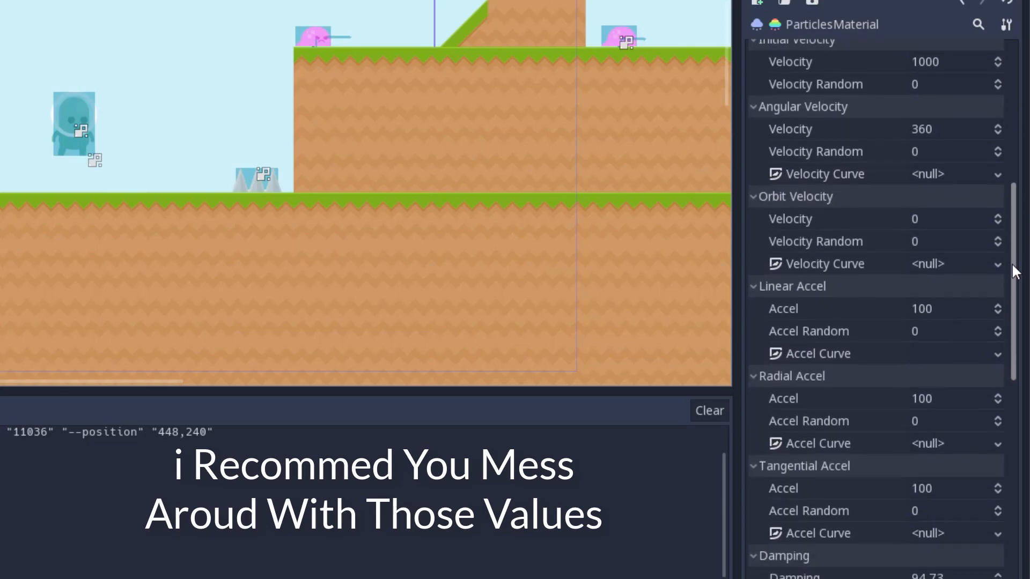
{"action": "scroll", "scroll_direction": "down", "scroll_amount": 3}
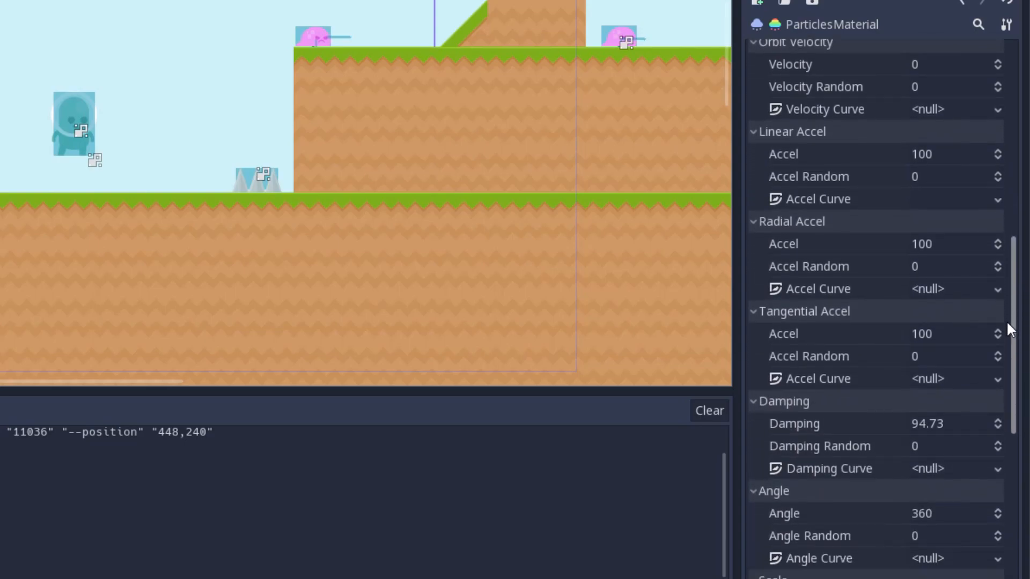
{"action": "scroll", "scroll_direction": "down", "scroll_amount": 3}
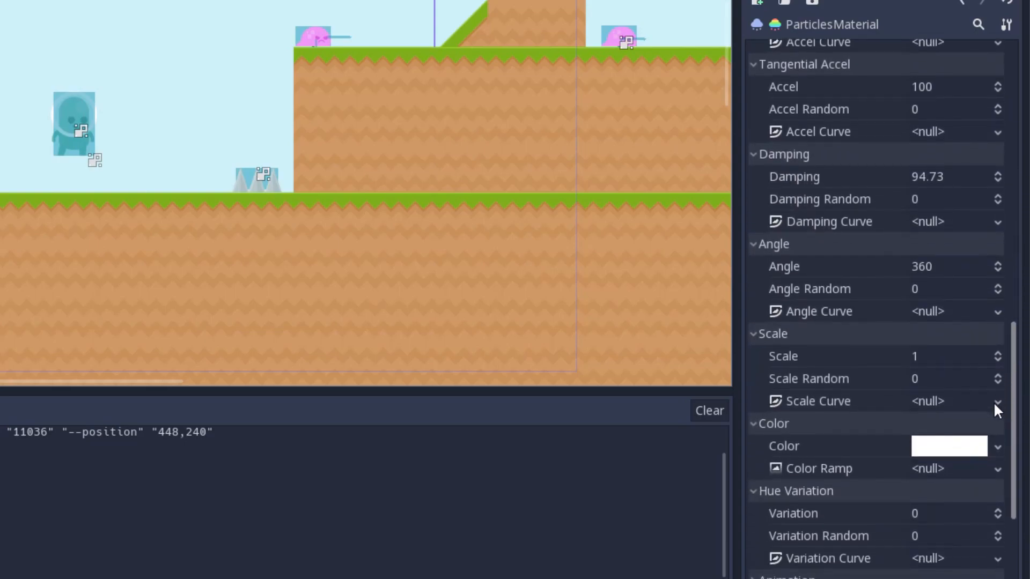
{"action": "scroll", "scroll_direction": "down", "scroll_amount": 3}
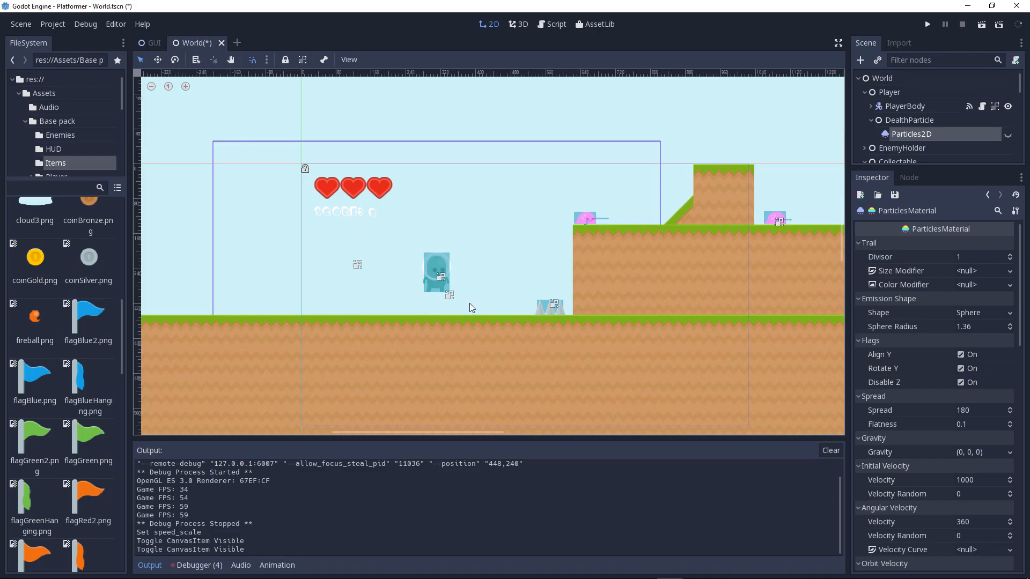
{"action": "mouse_move", "coordinate": [465, 306]}
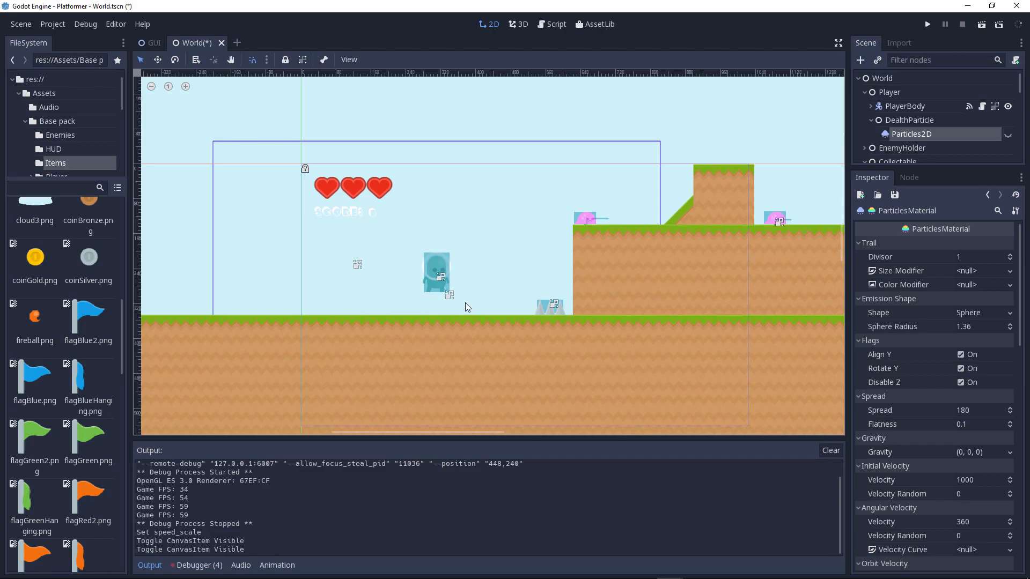
{"action": "mouse_move", "coordinate": [462, 306]}
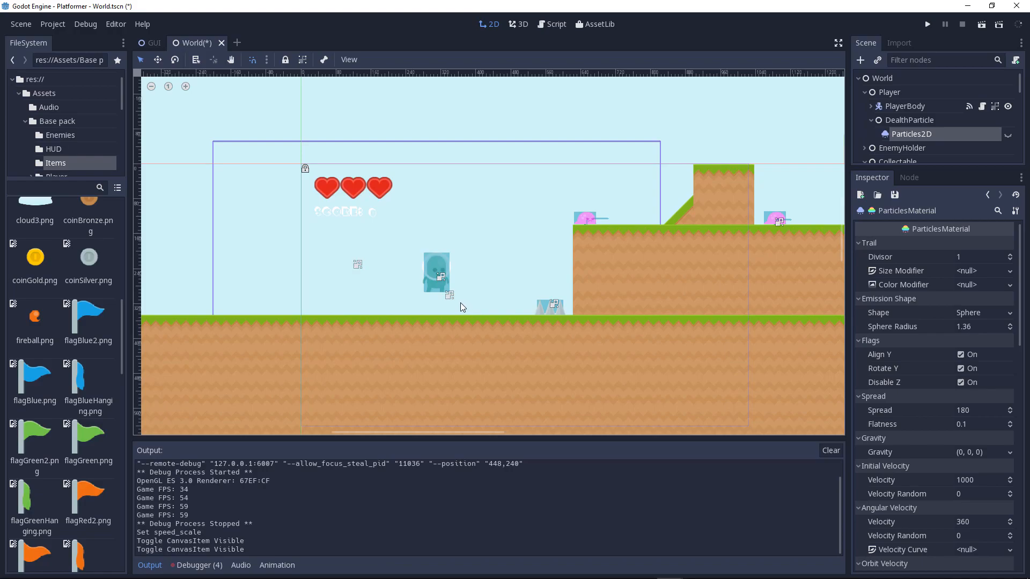
{"action": "mouse_move", "coordinate": [457, 304]}
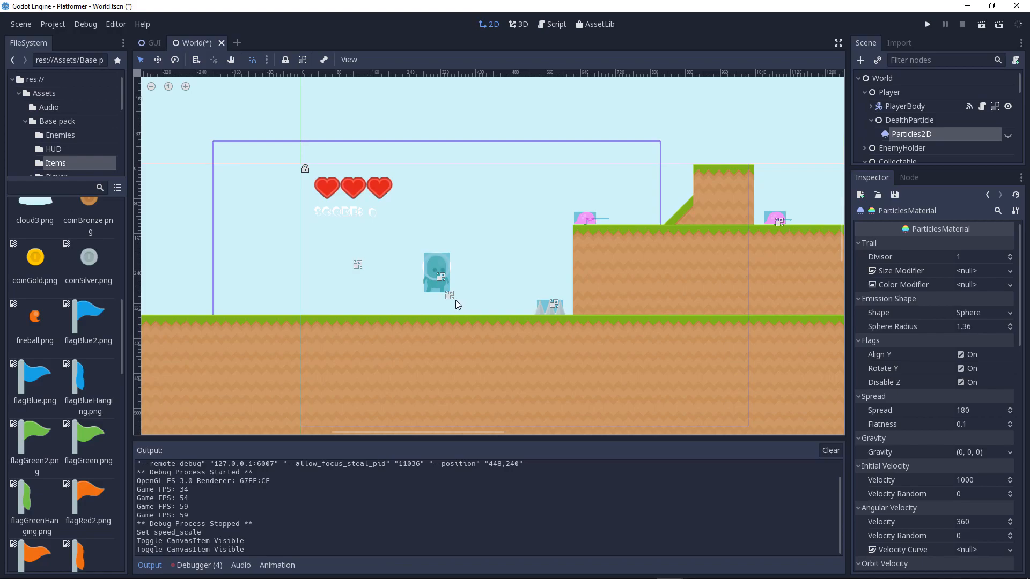
{"action": "mouse_move", "coordinate": [522, 249]}
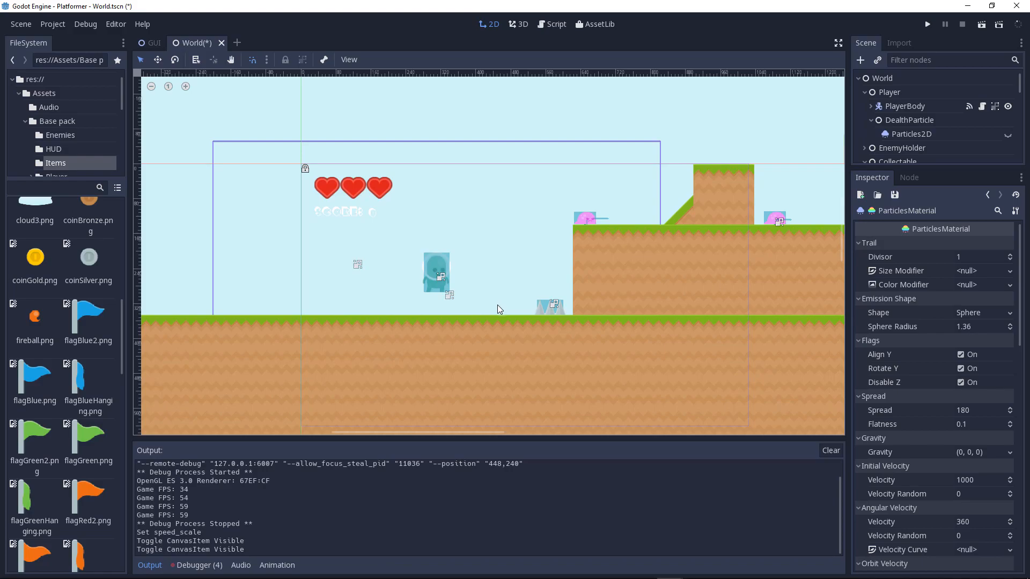
{"action": "mouse_move", "coordinate": [498, 312]}
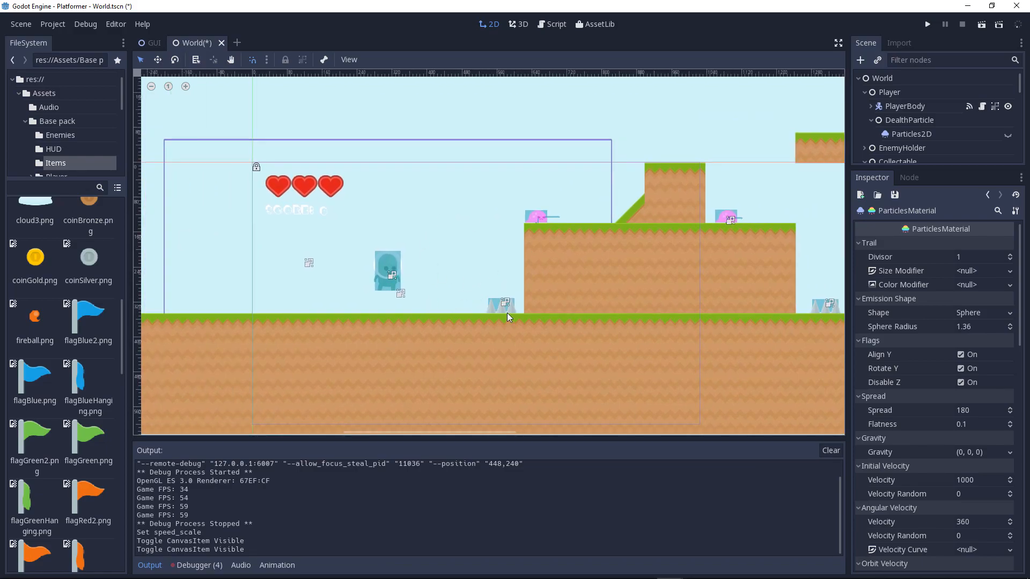
Step: Select the Spikes5 hazard on the ground to the right of the player
{"action": "left_click", "coordinate": [502, 305]}
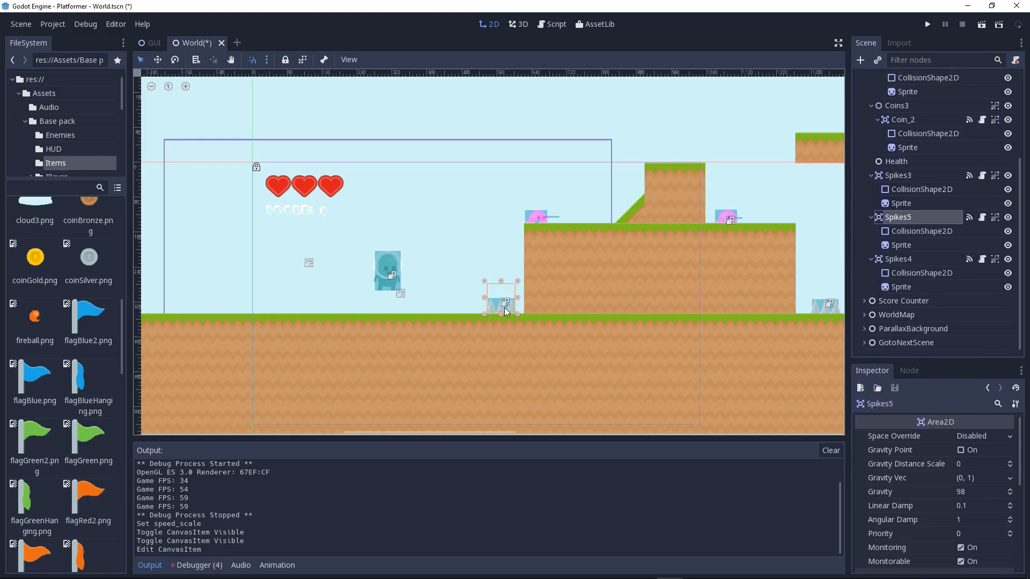
{"action": "left_click", "coordinate": [556, 24]}
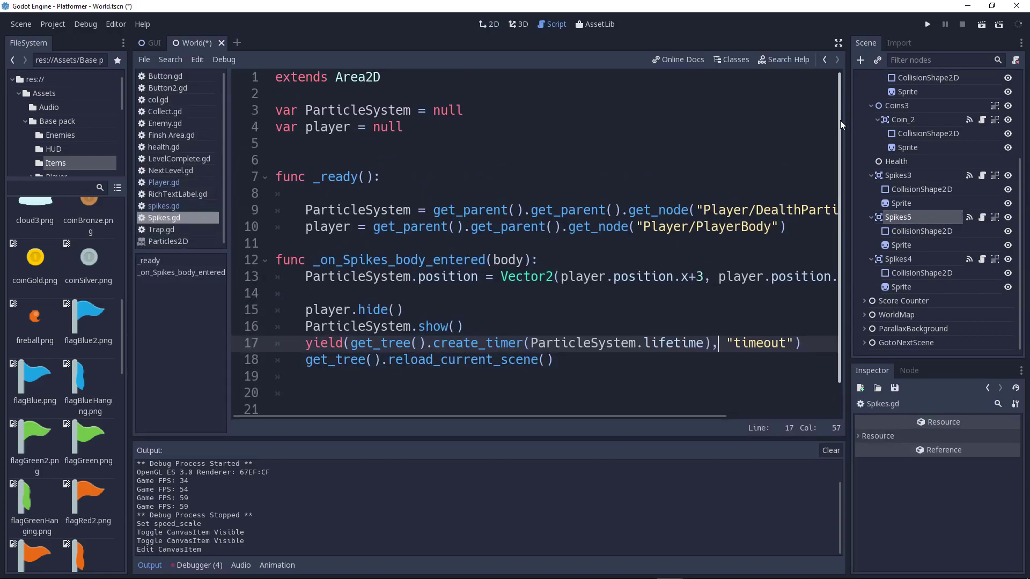
{"action": "scroll", "scroll_direction": "down", "scroll_amount": 3}
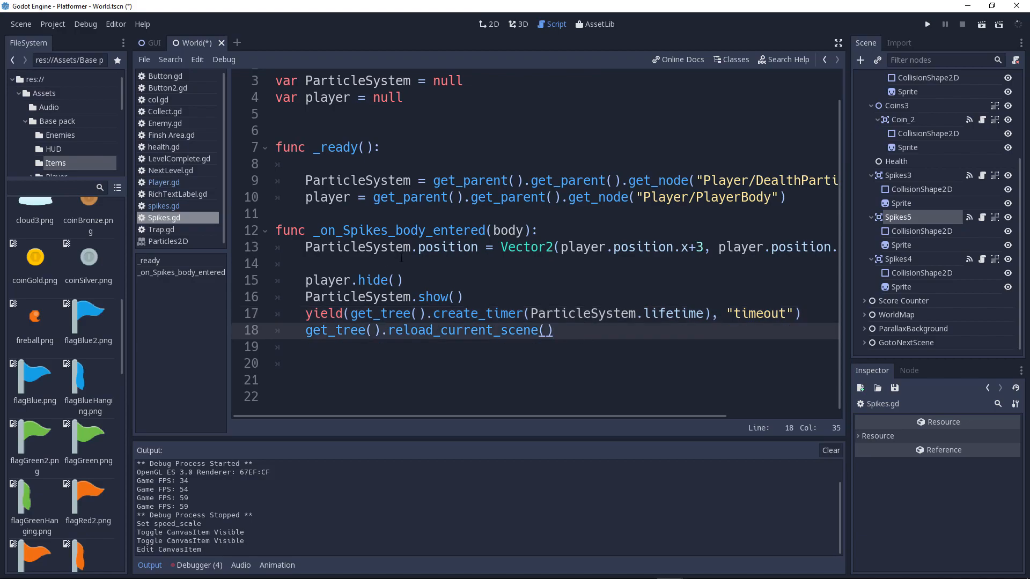
{"action": "mouse_move", "coordinate": [899, 223]}
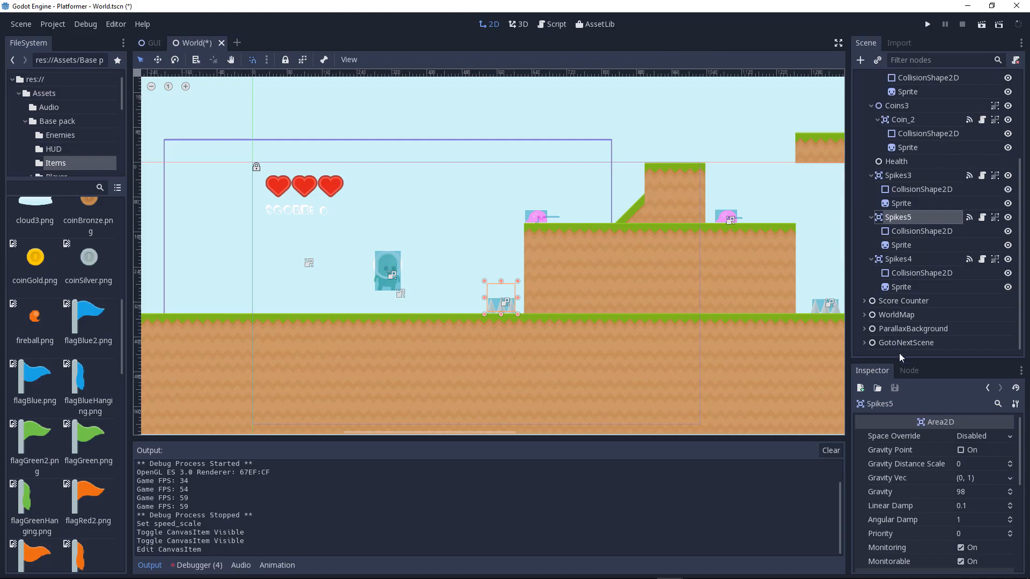
Step: Confirm body_entered connects to _on_Spikes_body_entered and return to the Spikes.gd script
{"action": "left_click", "coordinate": [908, 371]}
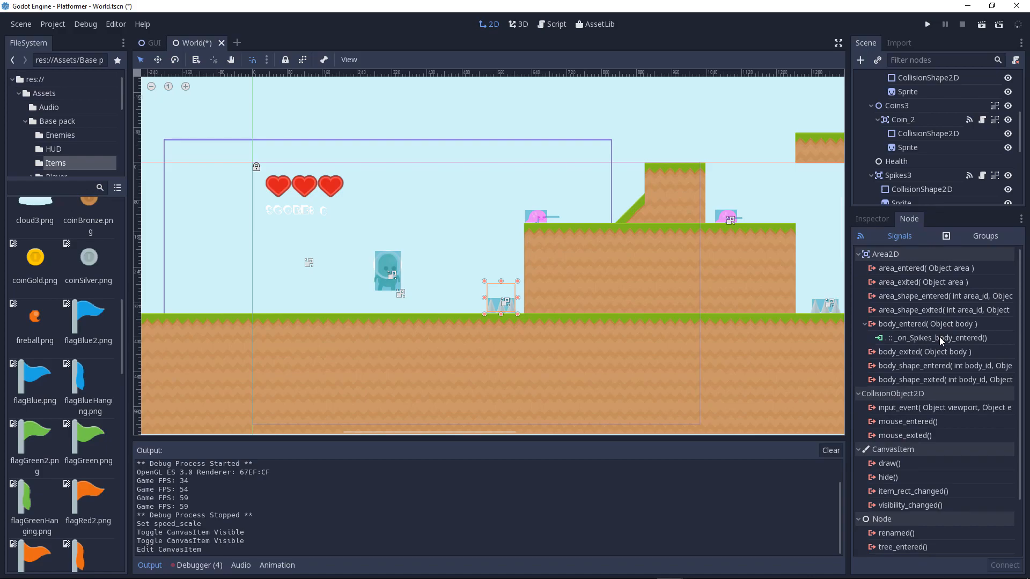
{"action": "left_click", "coordinate": [934, 337]}
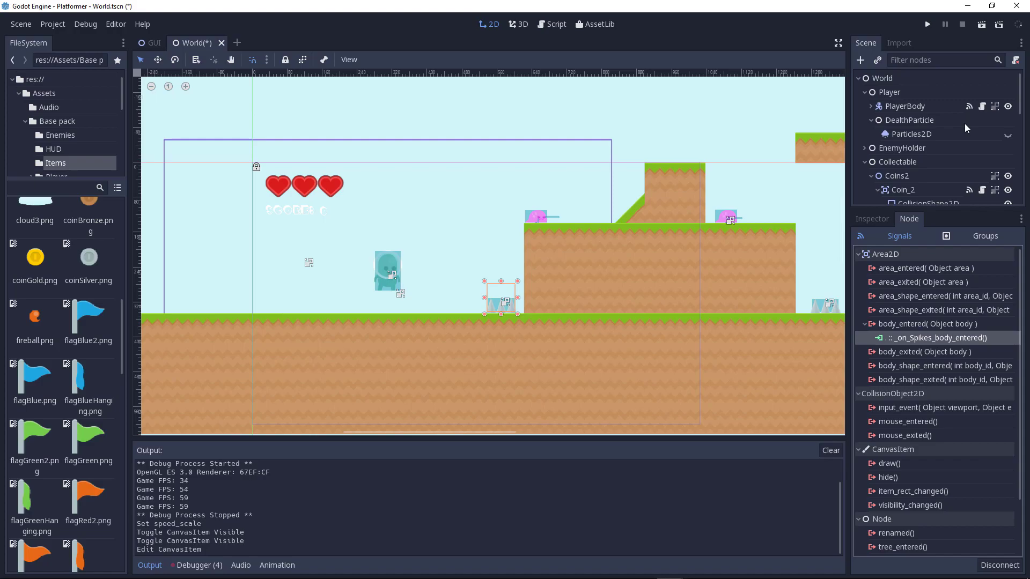
{"action": "left_click", "coordinate": [555, 23]}
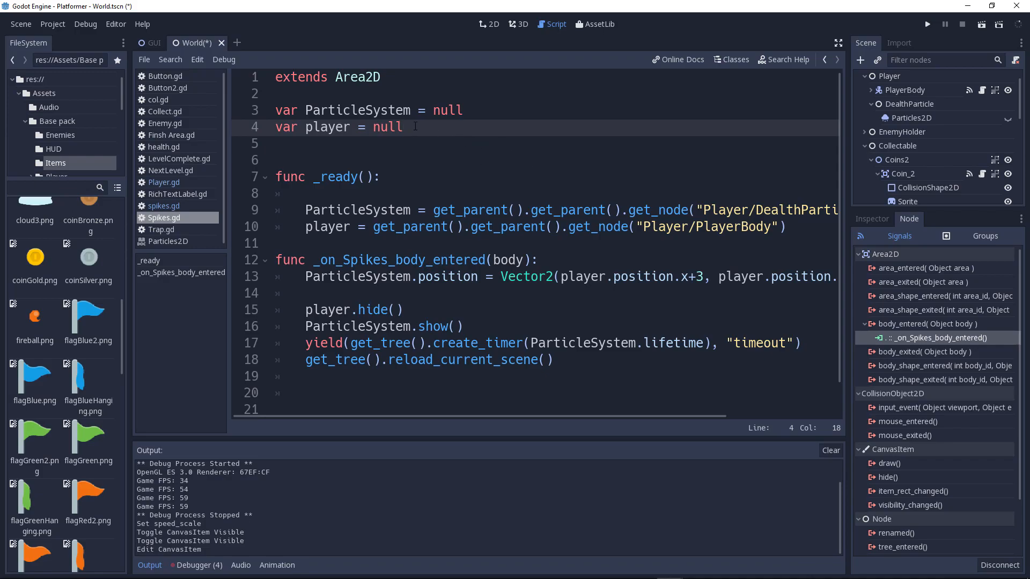
{"action": "left_click", "coordinate": [330, 77]}
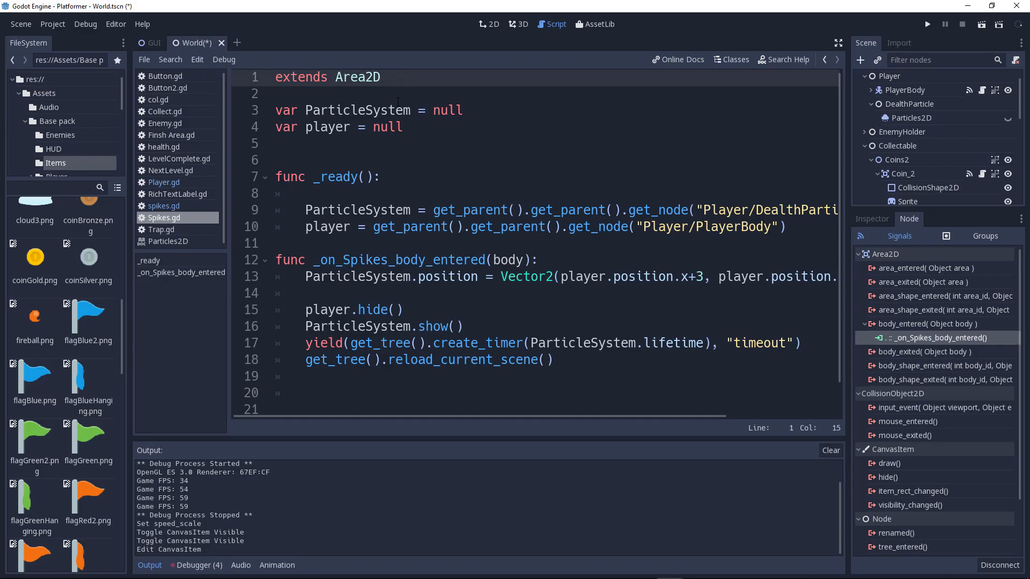
{"action": "left_click", "coordinate": [298, 109]}
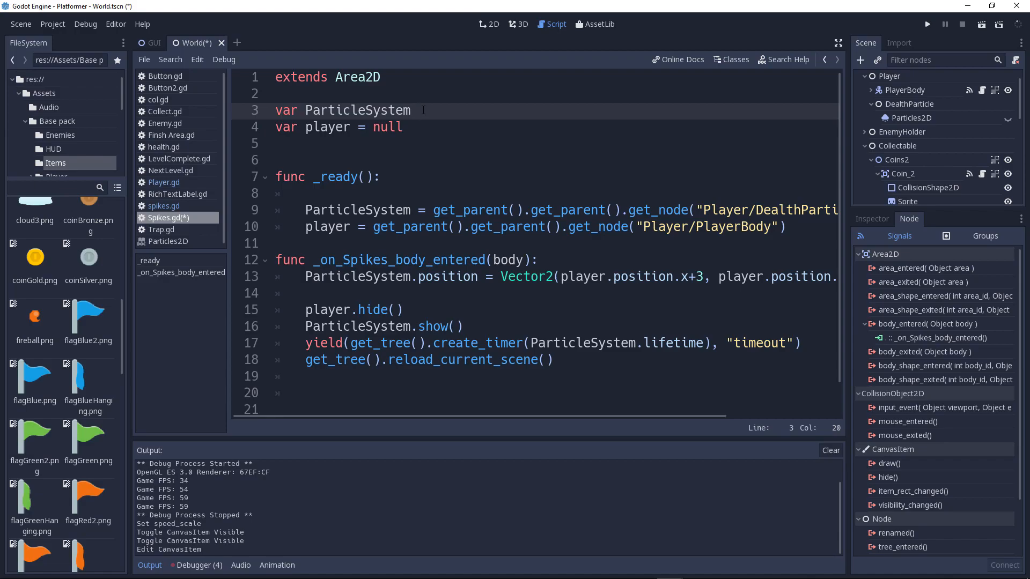
{"action": "type", "text": "= null"}
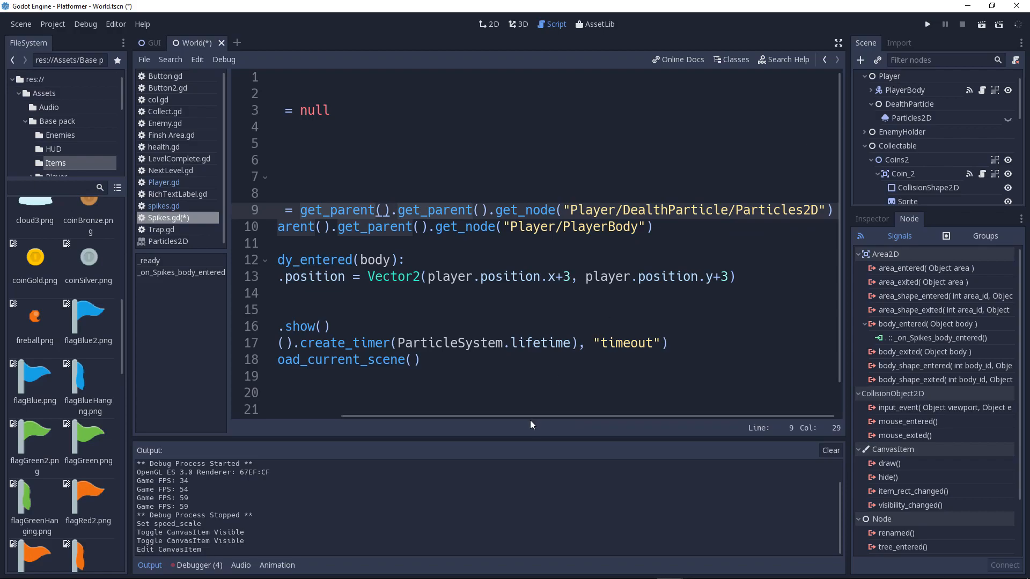
{"action": "scroll", "scroll_direction": "left", "scroll_amount": 3}
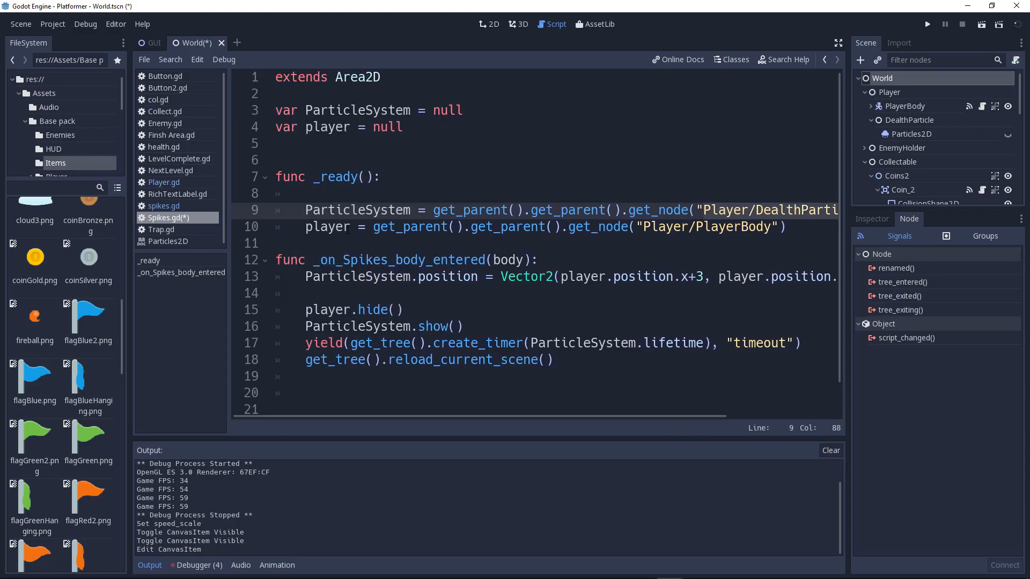
Step: Place the caret in _on_Spikes_body_entered and delete the blank line before player.hide()
{"action": "left_click", "coordinate": [788, 227]}
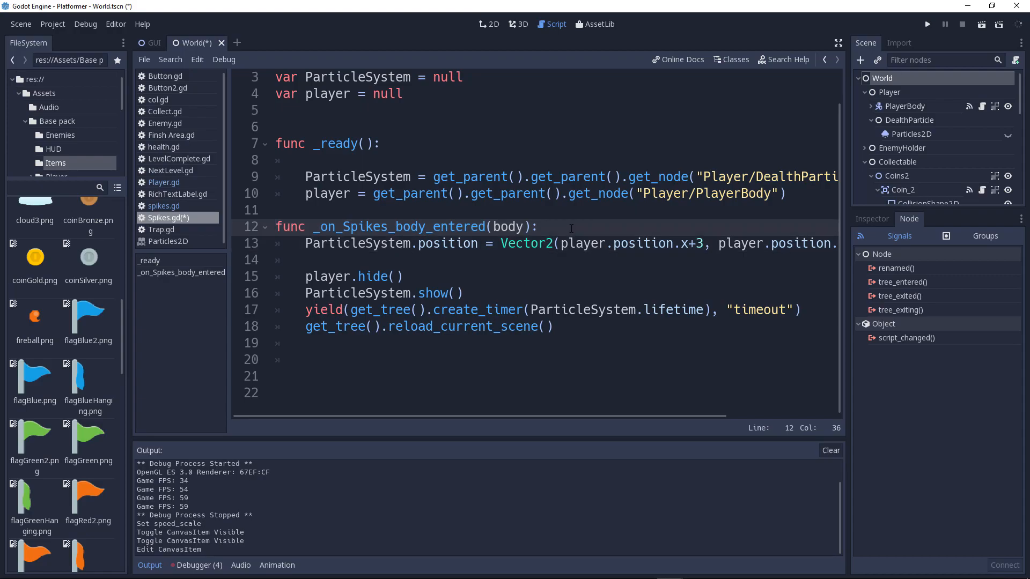
{"action": "left_click", "coordinate": [540, 228]}
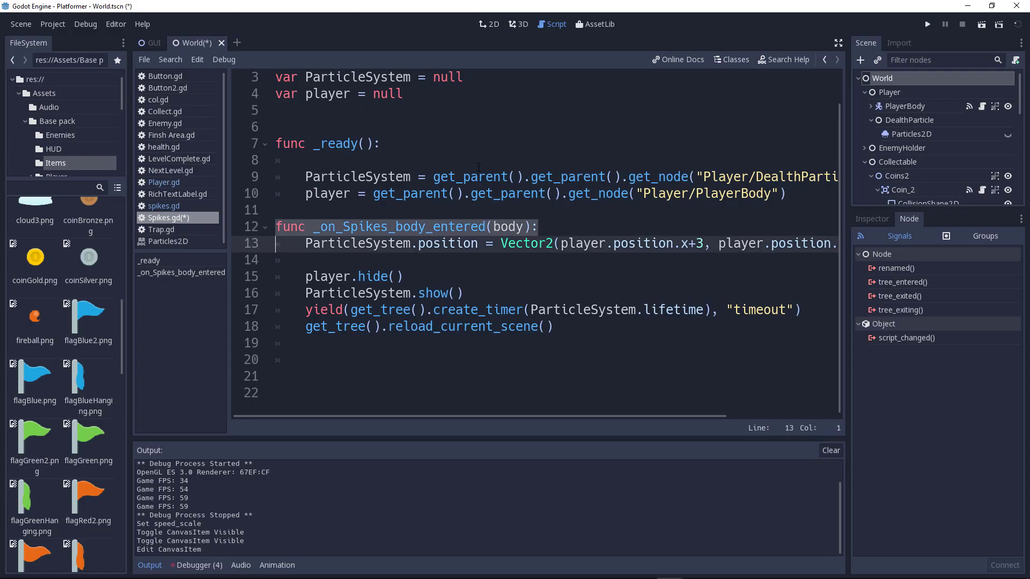
{"action": "left_click", "coordinate": [539, 228]}
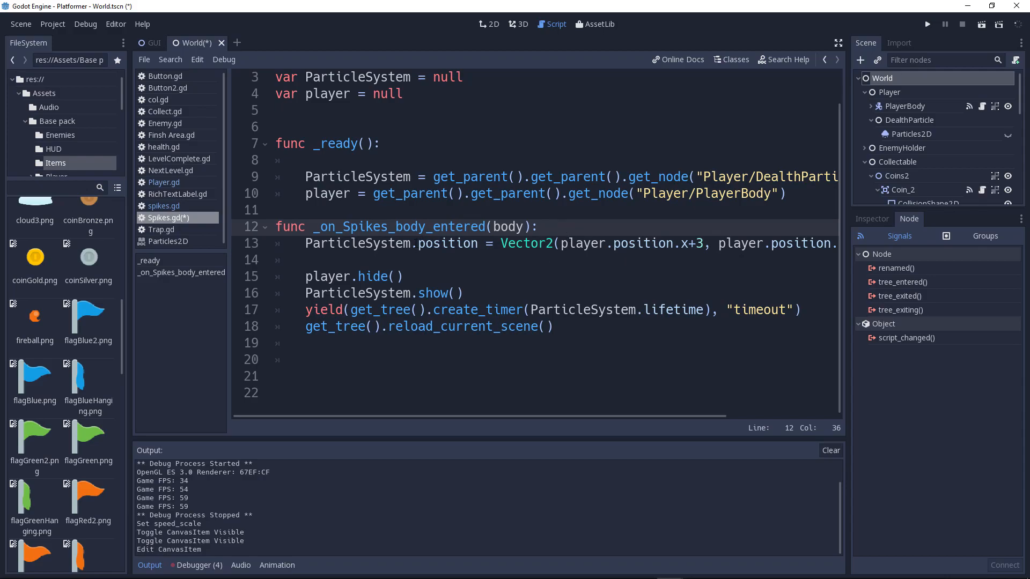
{"action": "left_click", "coordinate": [304, 260]}
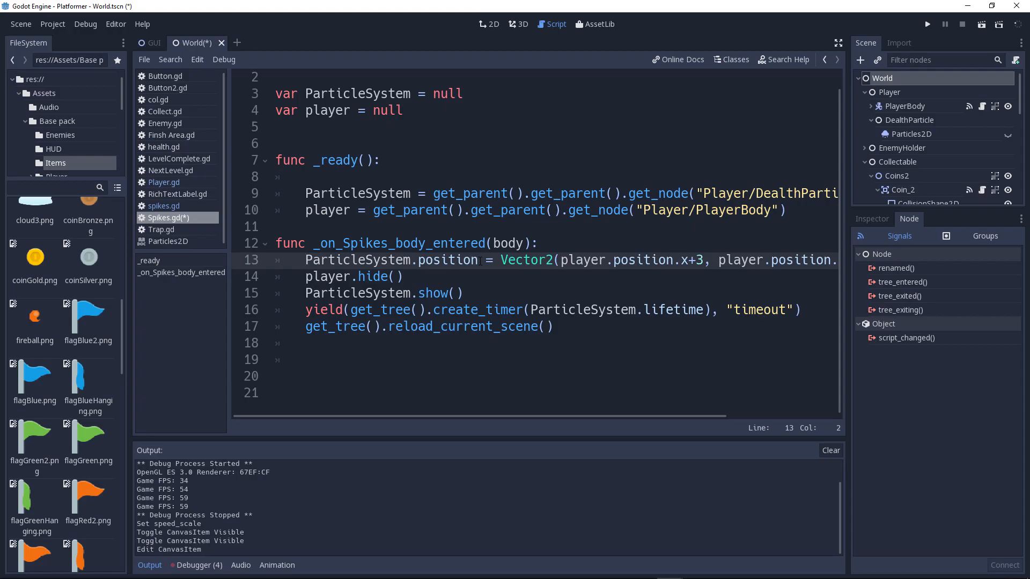
{"action": "left_click", "coordinate": [432, 259]}
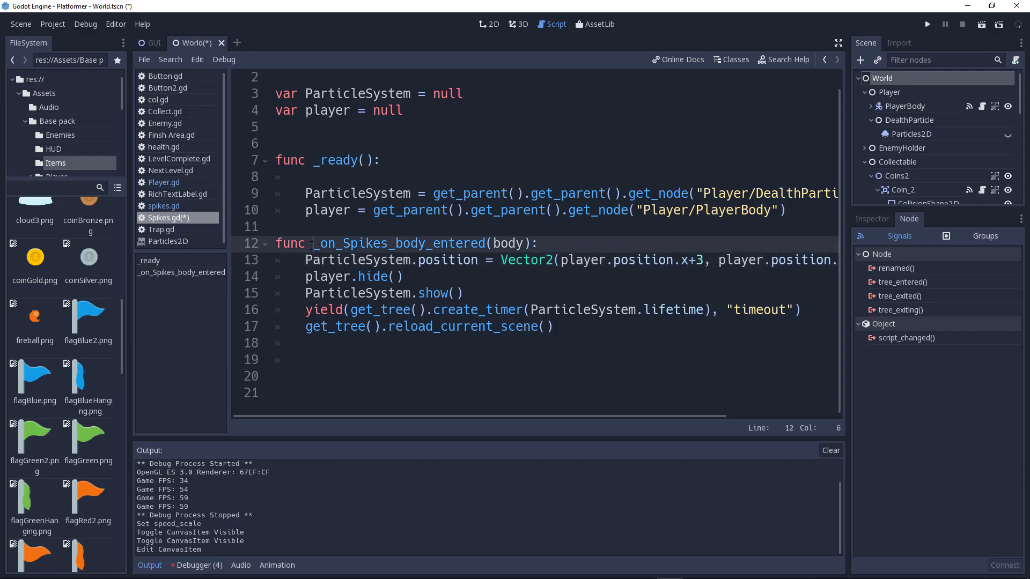
{"action": "left_click", "coordinate": [539, 243]}
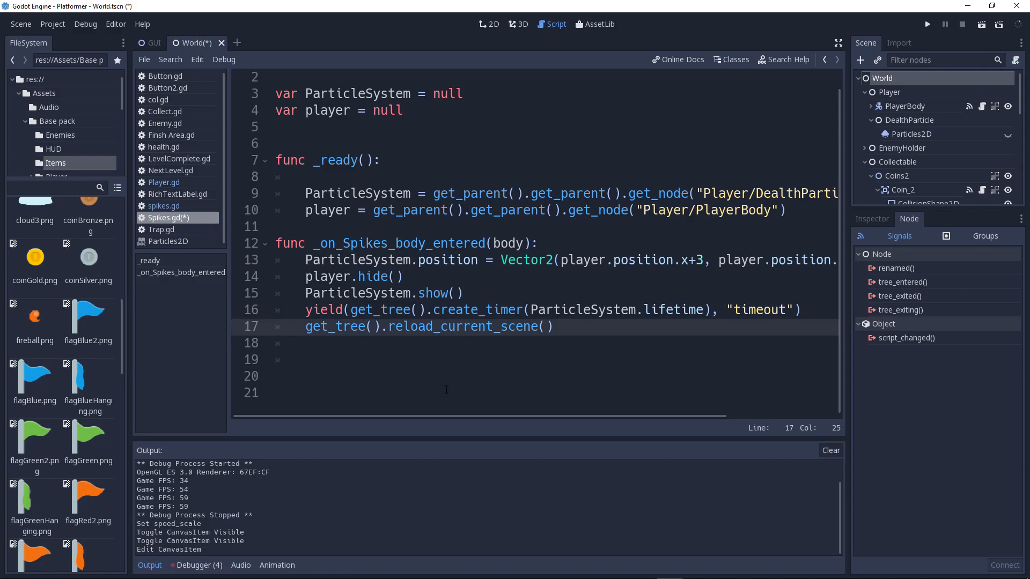
{"action": "left_click", "coordinate": [397, 276]}
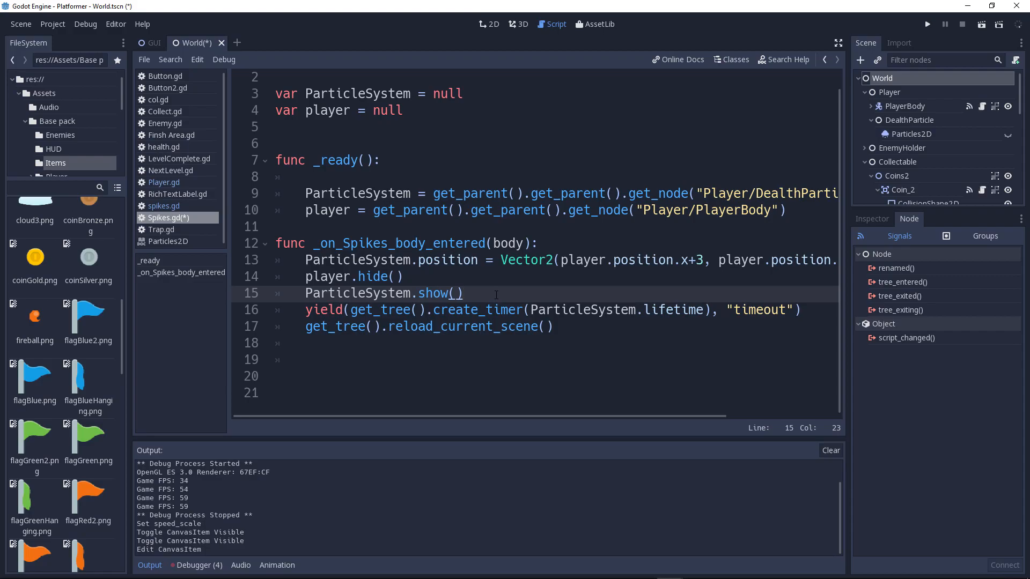
{"action": "left_click", "coordinate": [463, 293]}
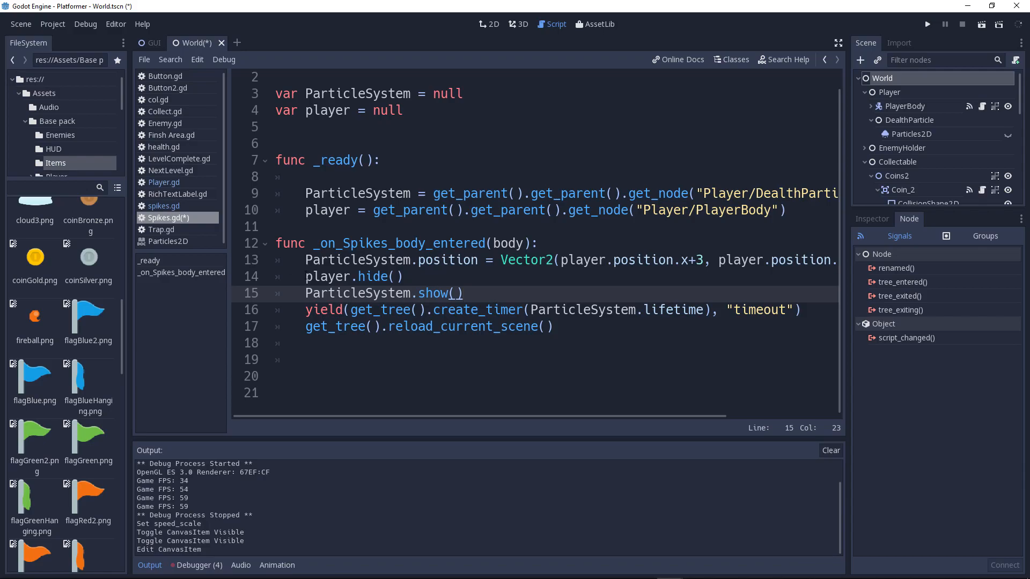
{"action": "left_click", "coordinate": [404, 276]}
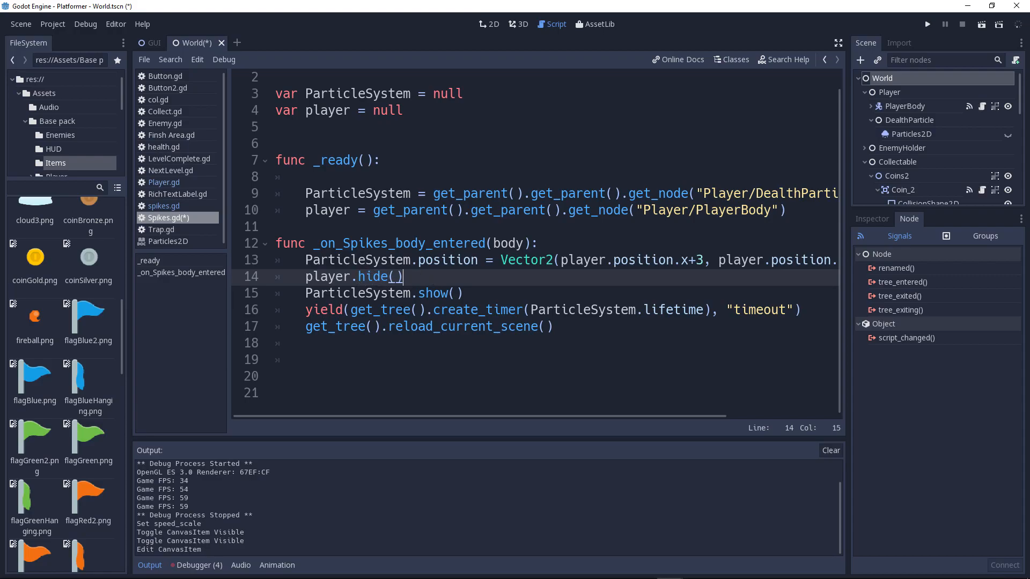
{"action": "left_click", "coordinate": [365, 293]}
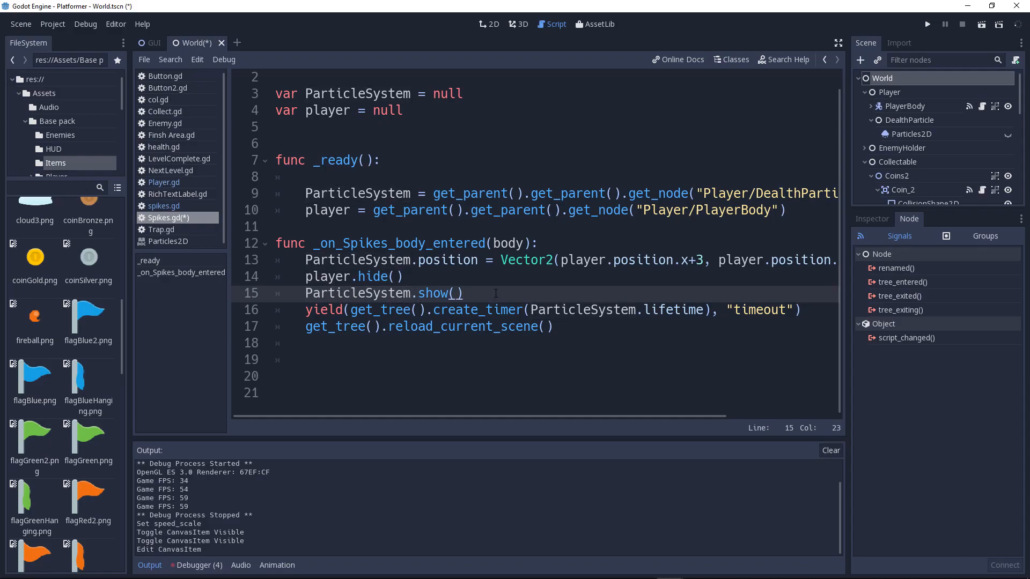
{"action": "left_click", "coordinate": [803, 310]}
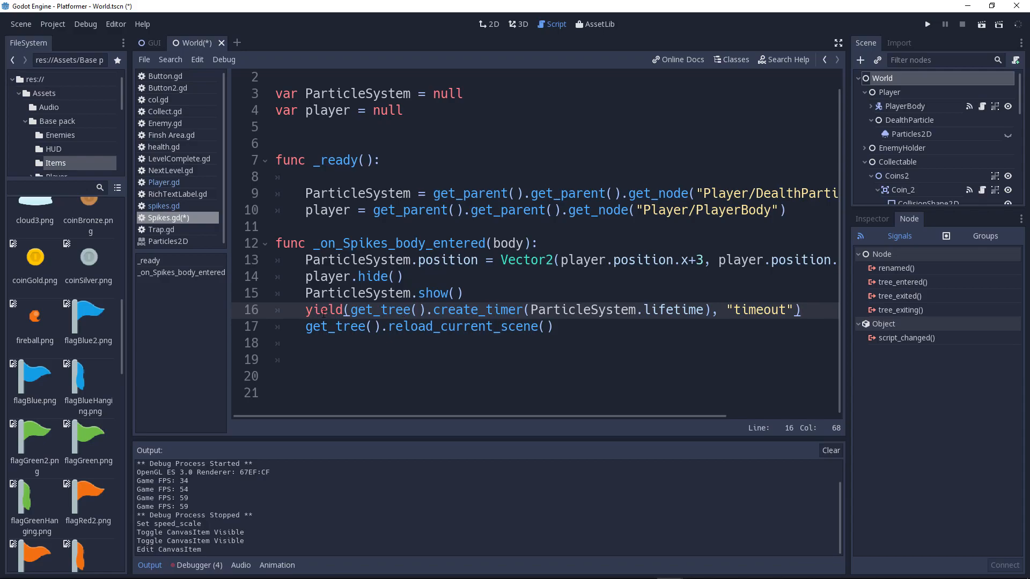
{"action": "left_click", "coordinate": [344, 309]}
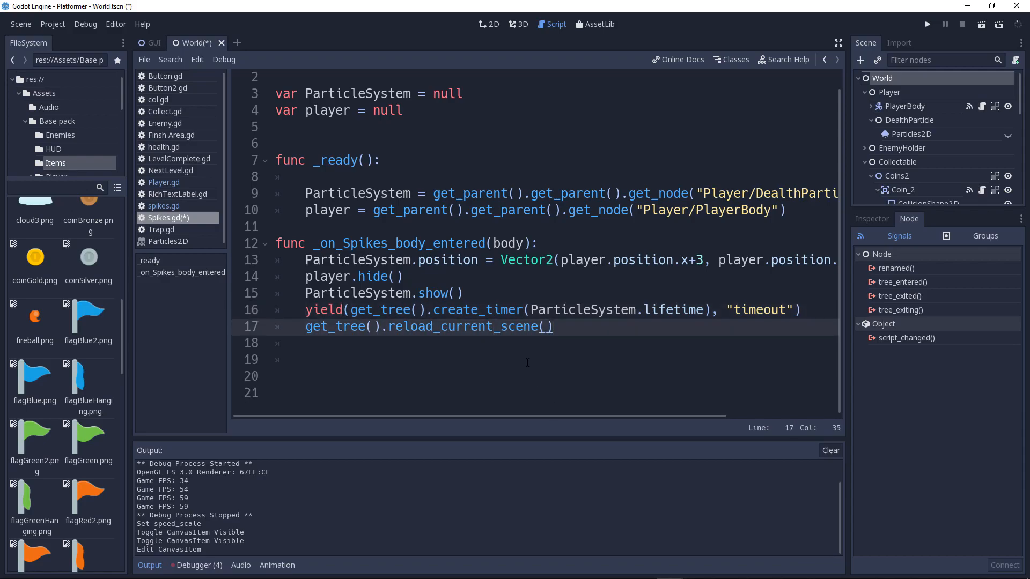
{"action": "left_click", "coordinate": [551, 326]}
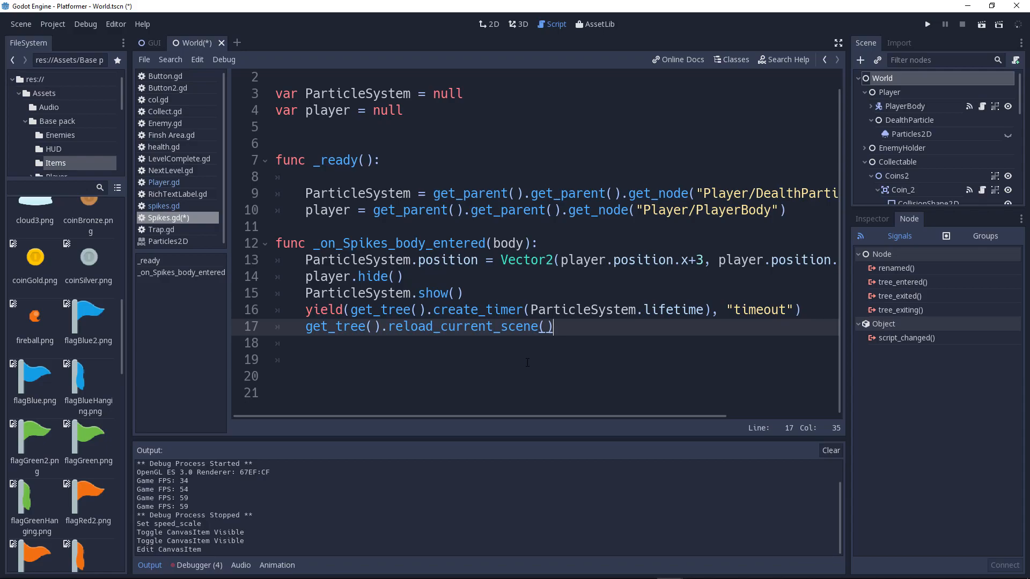
{"action": "left_click", "coordinate": [529, 326]}
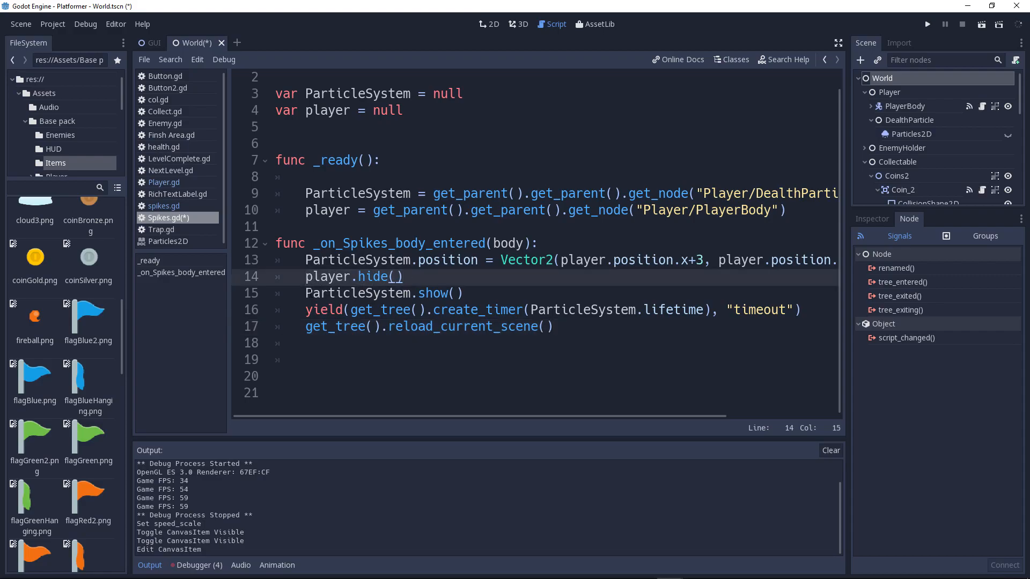
{"action": "left_click", "coordinate": [463, 293]}
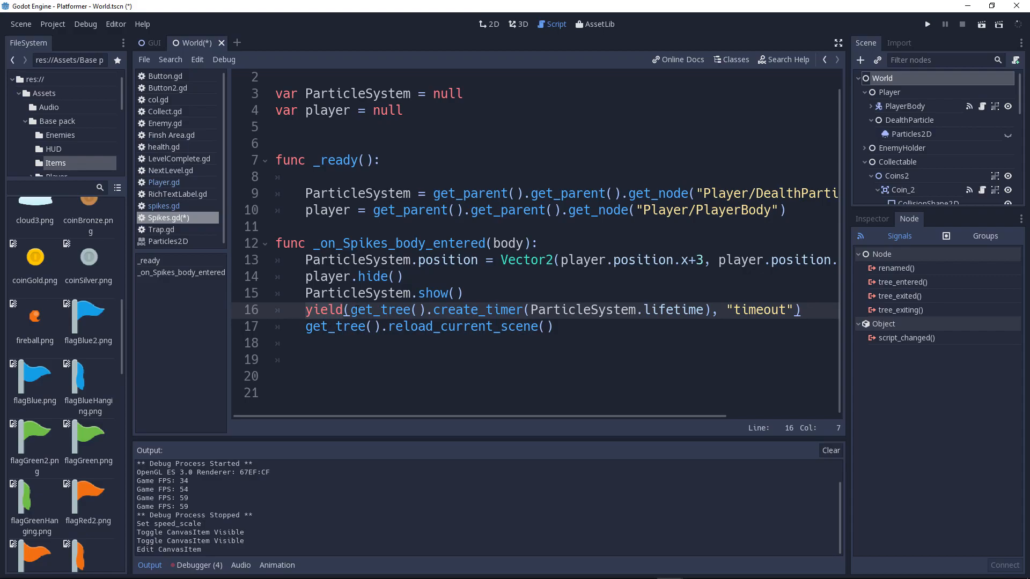
{"action": "left_click", "coordinate": [524, 326]}
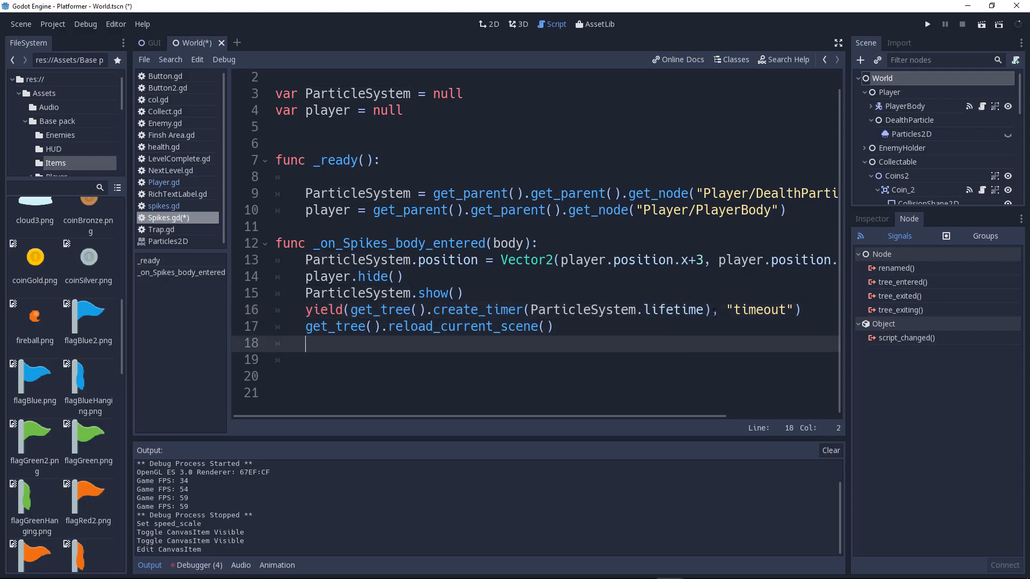
{"action": "left_click", "coordinate": [711, 310]}
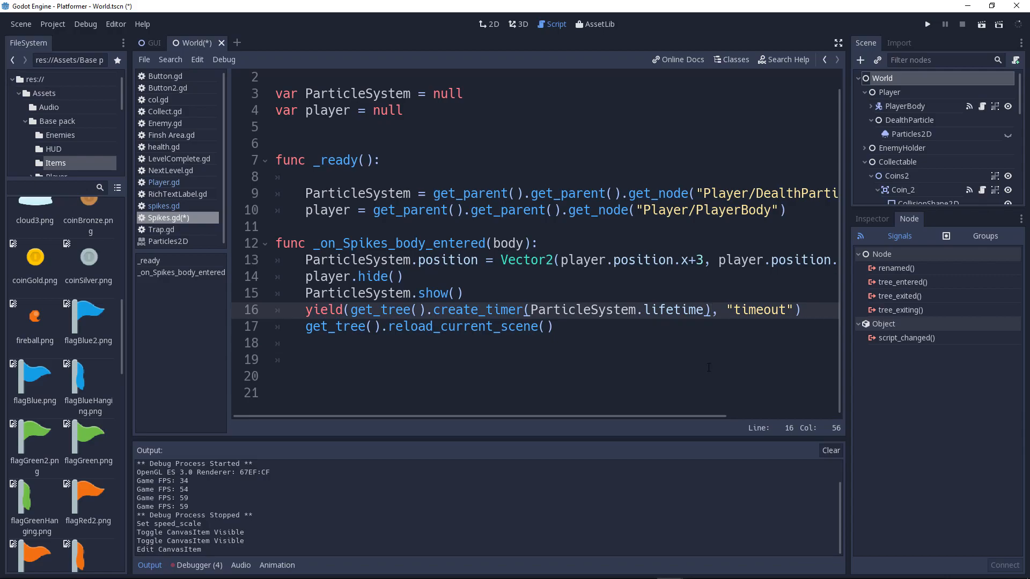
{"action": "left_click", "coordinate": [740, 310]}
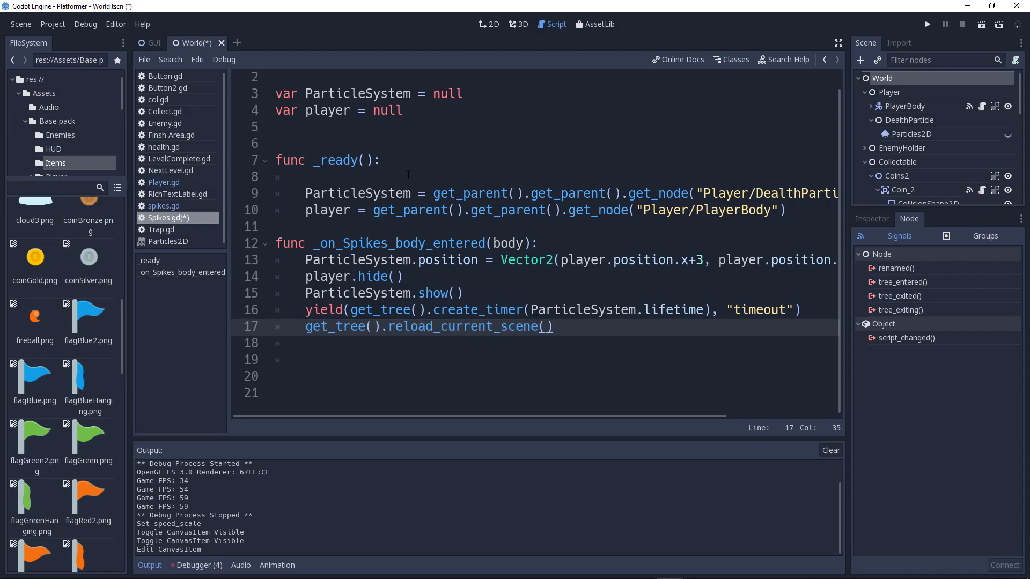
Step: Run the Platformer, start a game from its title menu, then close the game window
{"action": "left_click", "coordinate": [489, 23]}
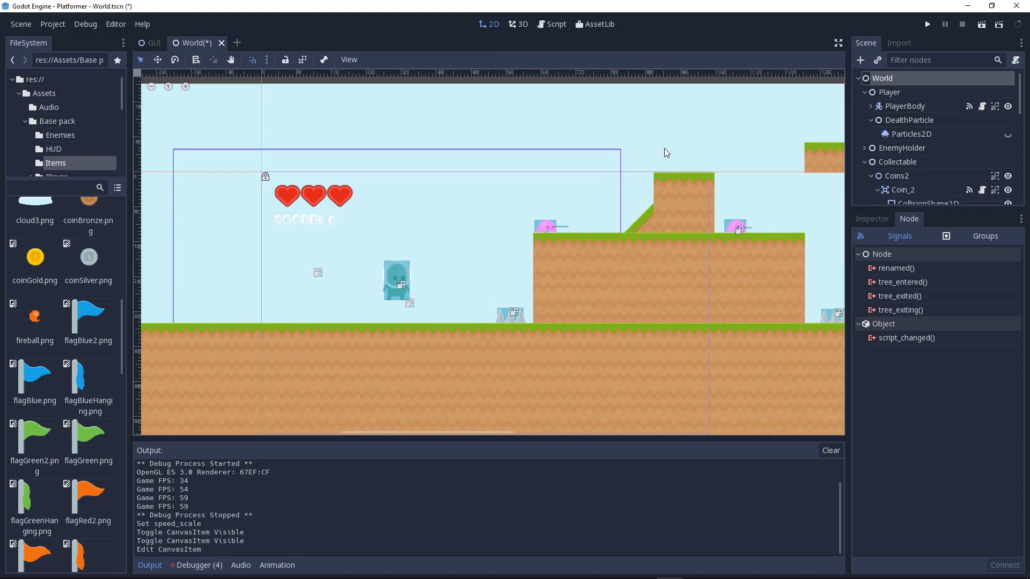
{"action": "left_click", "coordinate": [927, 24]}
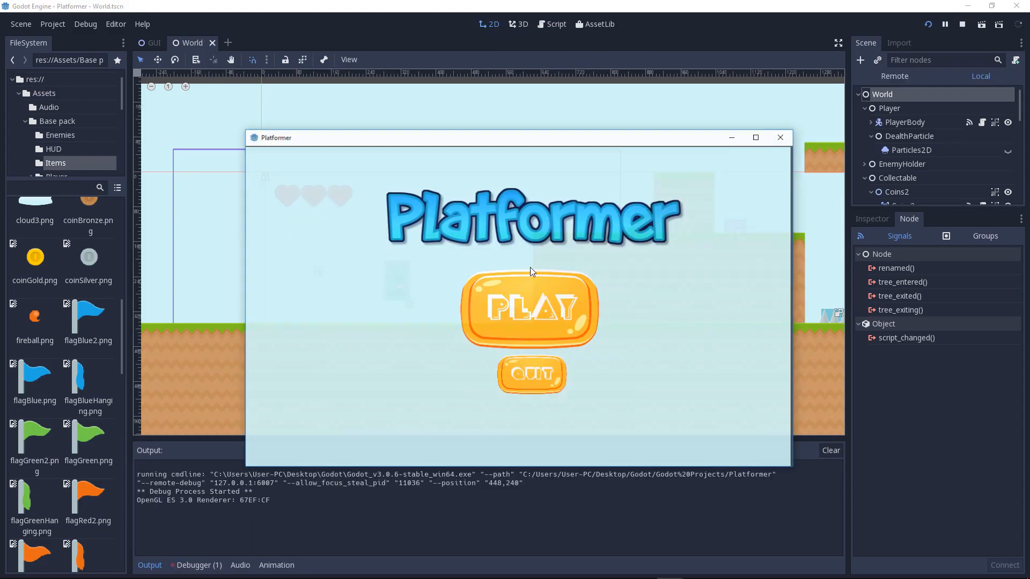
{"action": "left_click", "coordinate": [531, 312]}
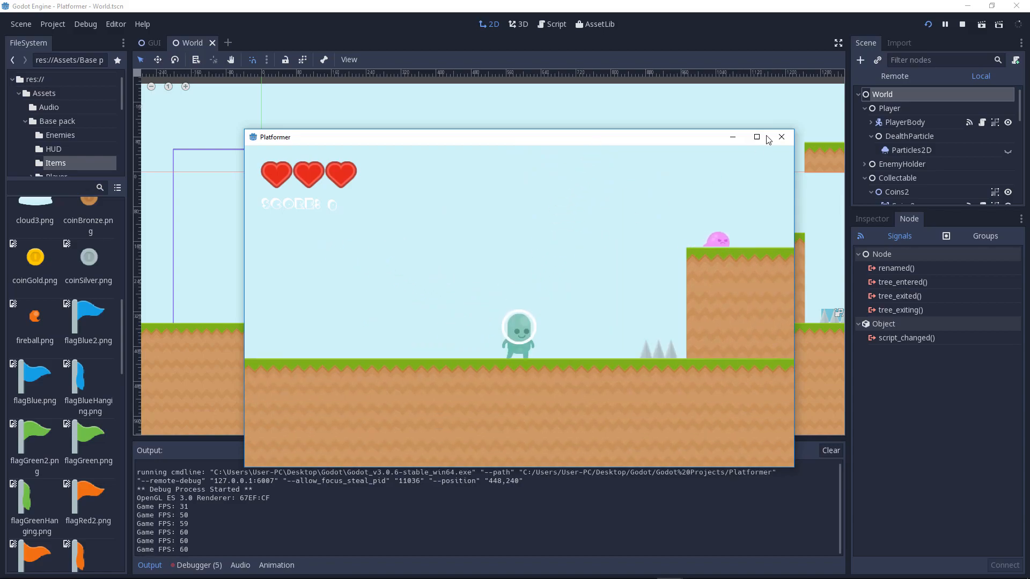
{"action": "left_click", "coordinate": [781, 137]}
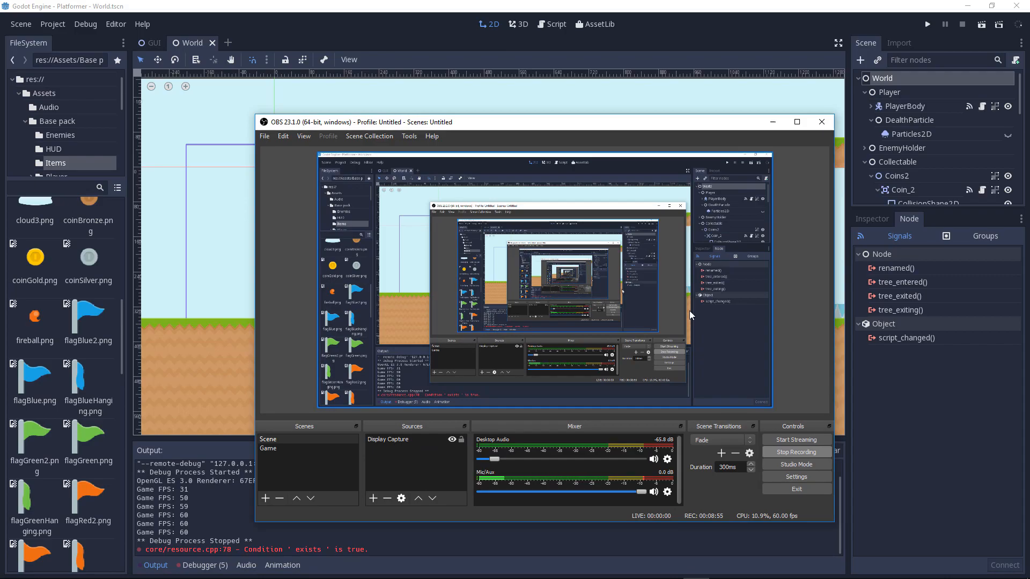
{"action": "mouse_move", "coordinate": [767, 210]}
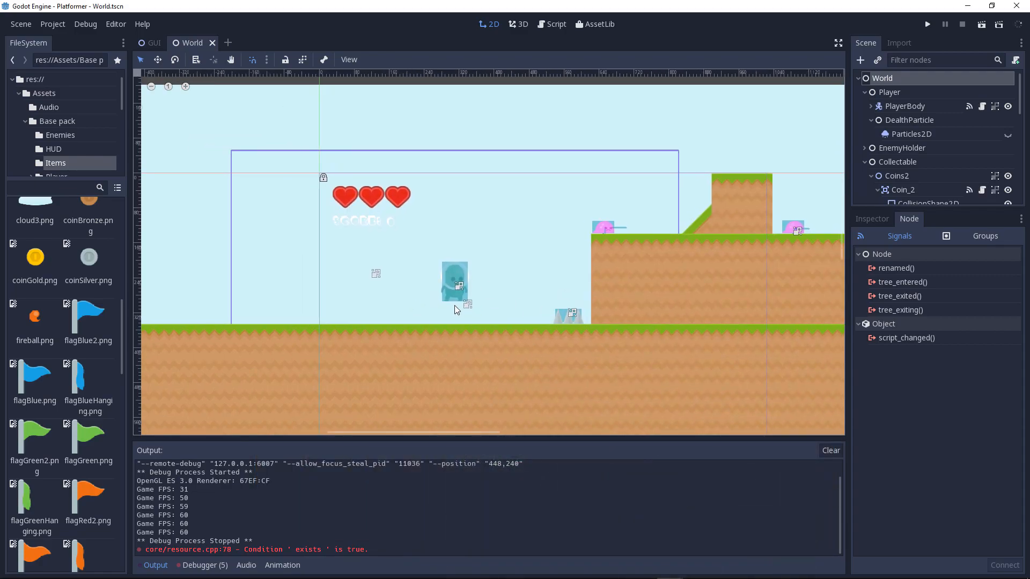
{"action": "mouse_move", "coordinate": [502, 324]}
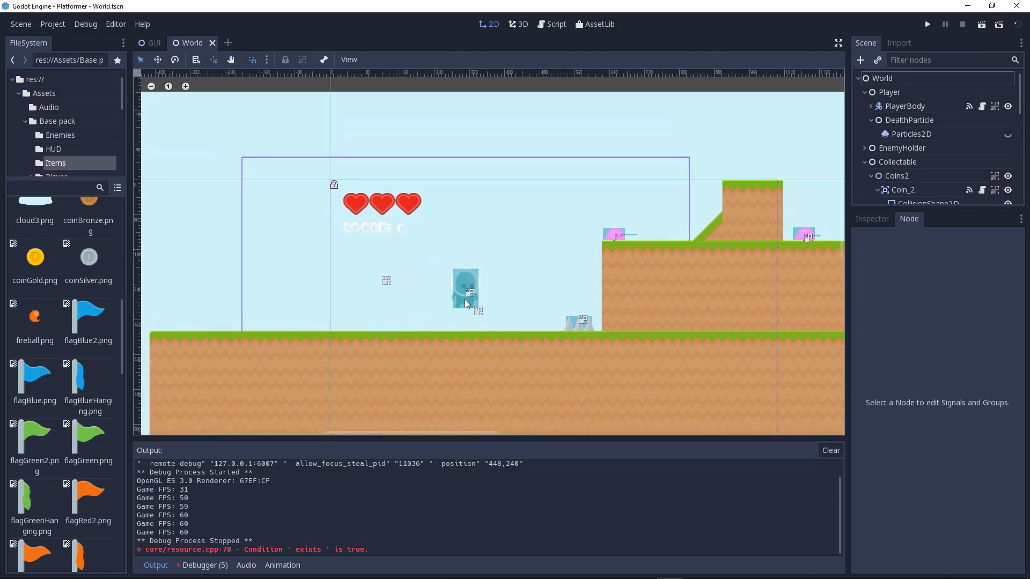
{"action": "mouse_move", "coordinate": [982, 82]}
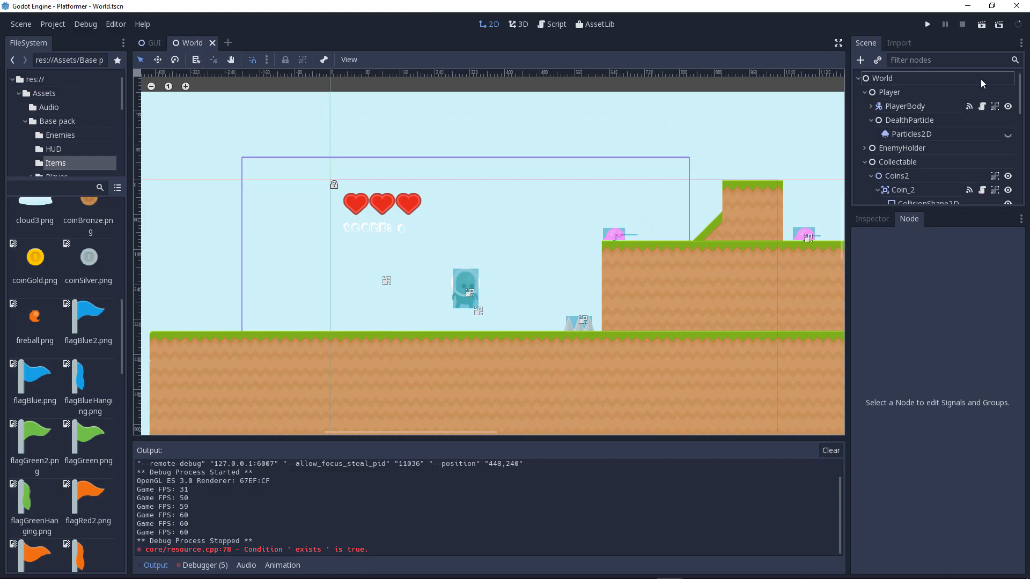